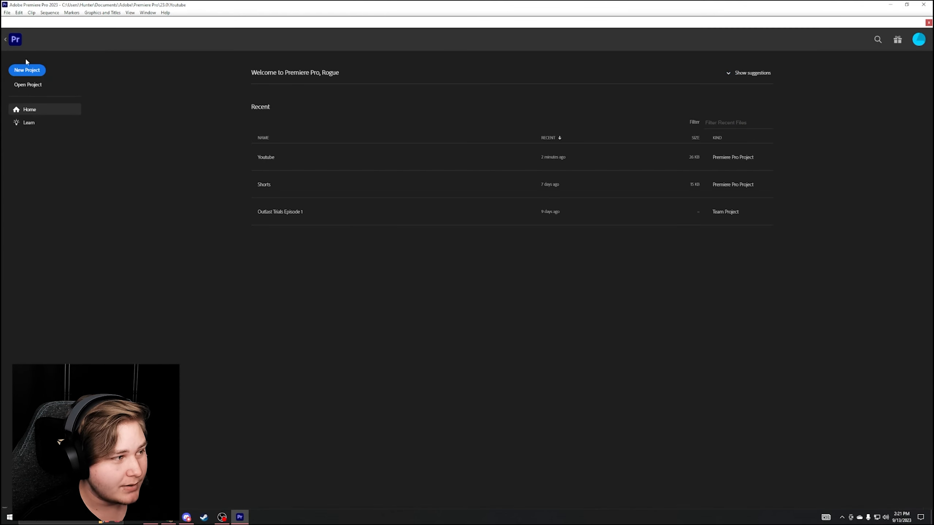
Start a new Premiere Pro project from the home screen.
{"action": "left_click", "coordinate": [27, 71]}
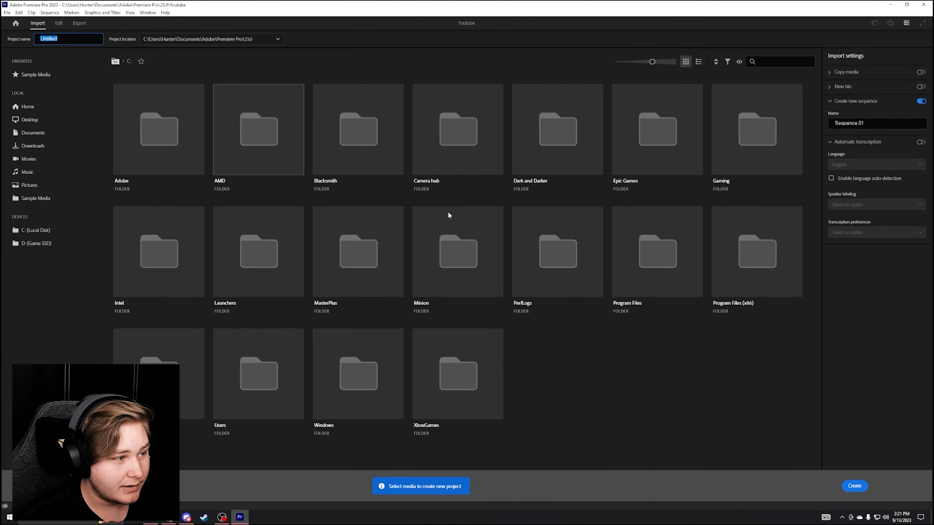
{"action": "mouse_move", "coordinate": [704, 343]}
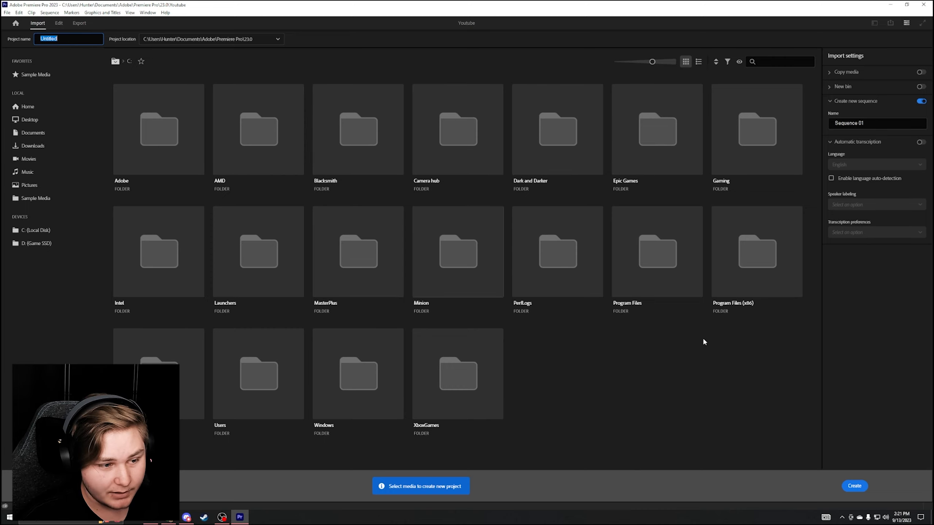
{"action": "mouse_move", "coordinate": [440, 214]}
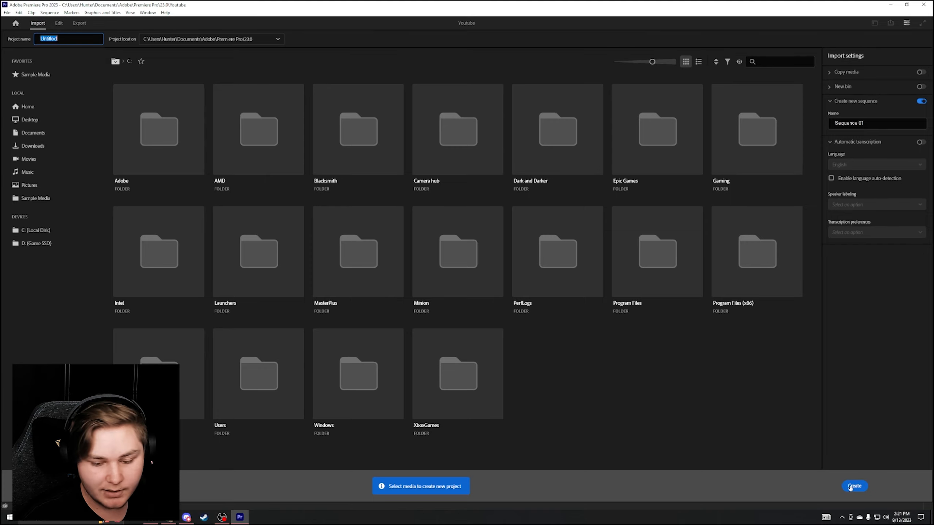
{"action": "mouse_move", "coordinate": [17, 34]}
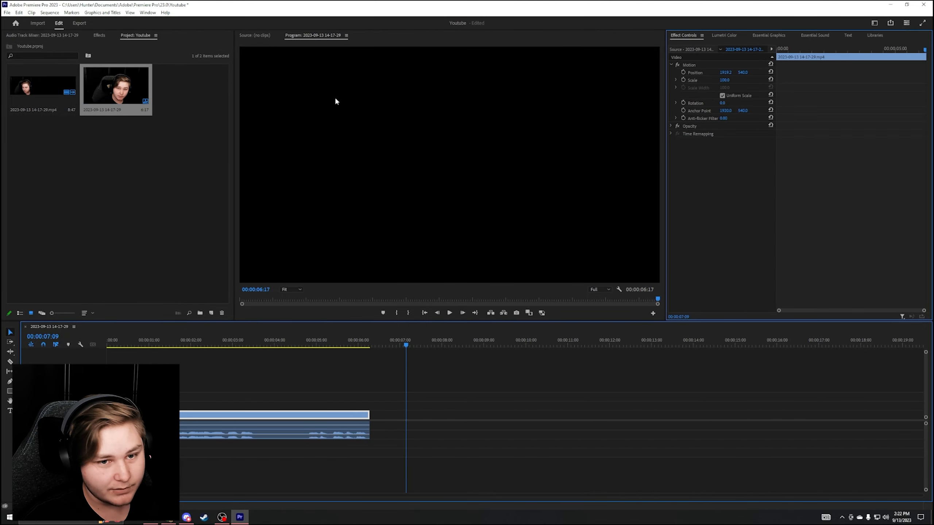
{"action": "mouse_move", "coordinate": [890, 23]}
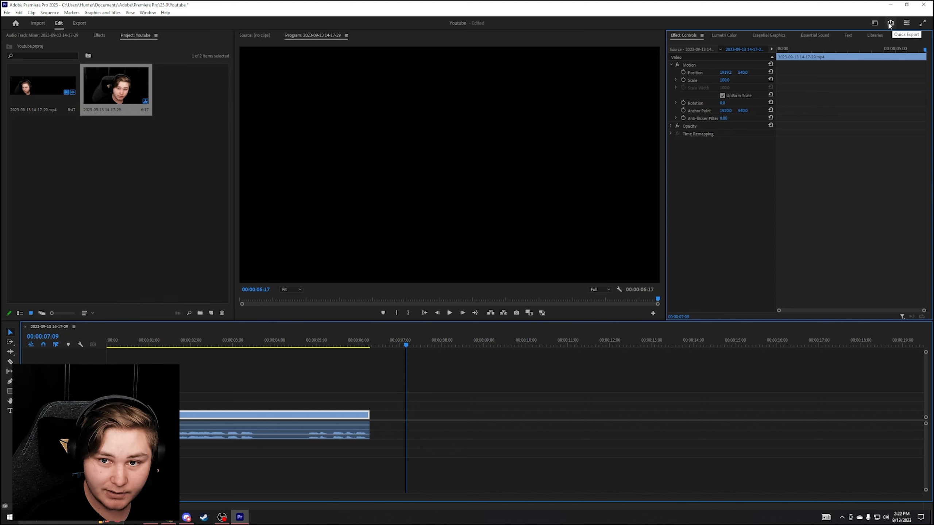
{"action": "left_click", "coordinate": [891, 35]}
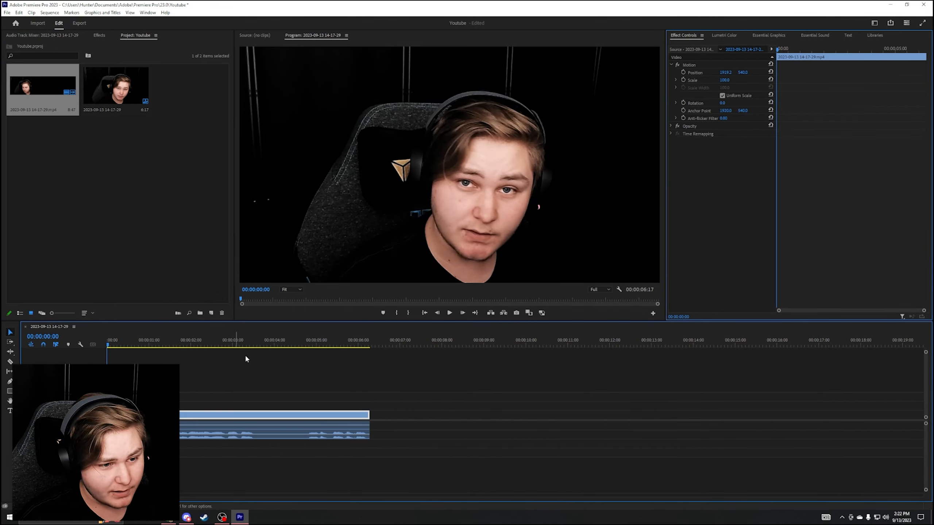
{"action": "mouse_move", "coordinate": [259, 380]}
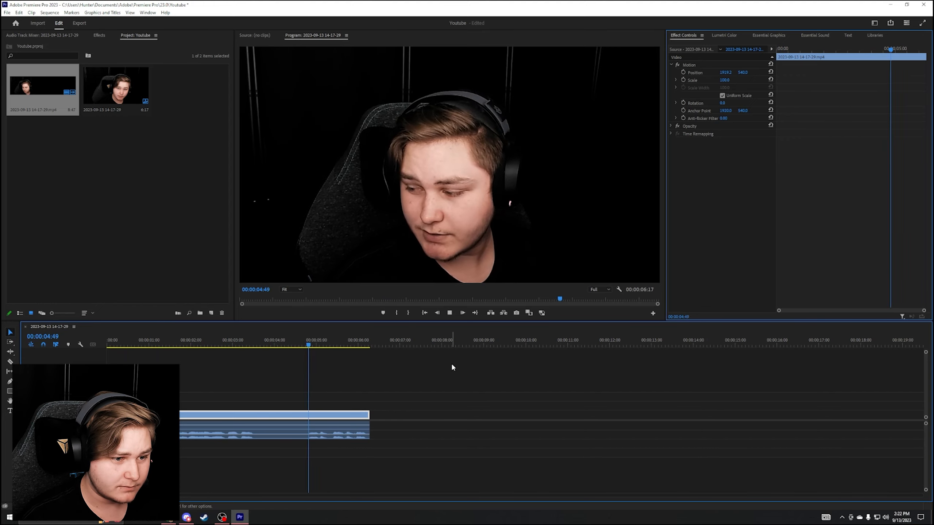
{"action": "left_click", "coordinate": [108, 346]}
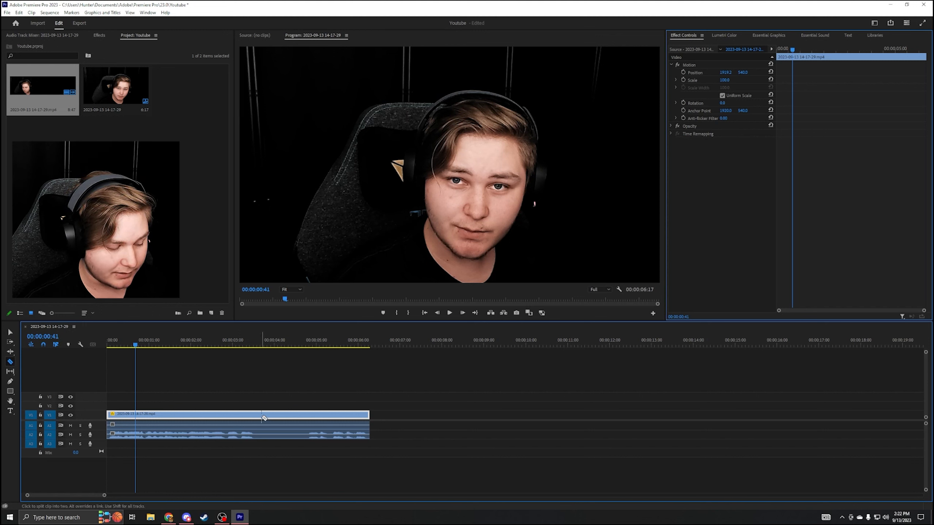
Cut the clip where speech ends, discard the tail so the sequence runs about 3s 38f.
{"action": "left_click", "coordinate": [262, 417]}
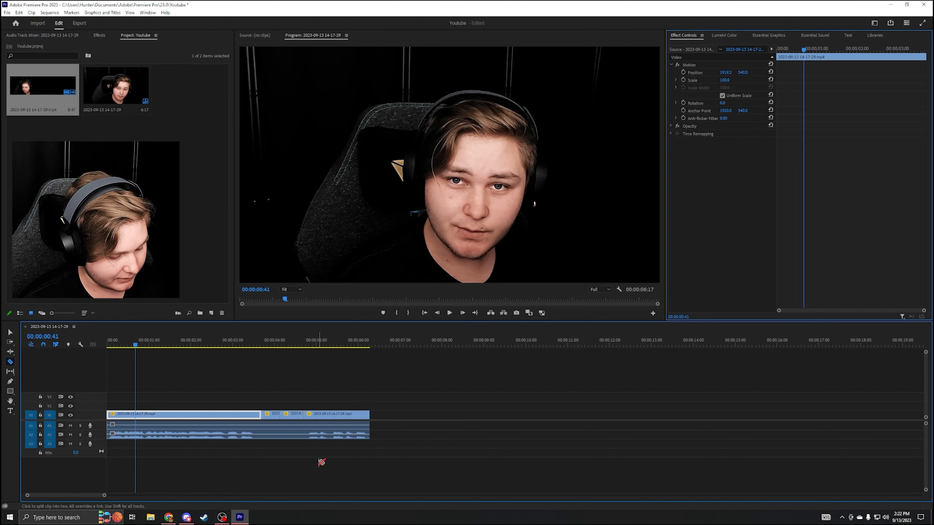
{"action": "key", "text": "ctrl+z"}
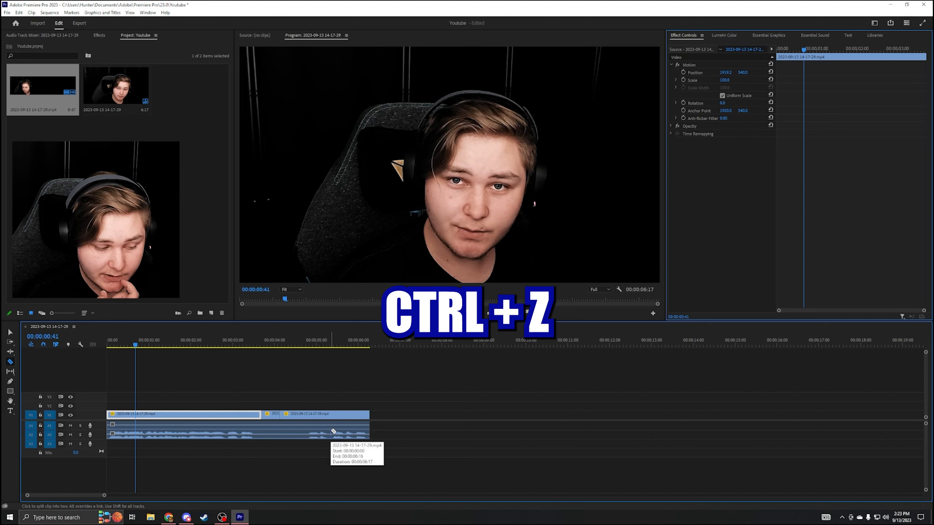
{"action": "key", "text": "ctrl+z"}
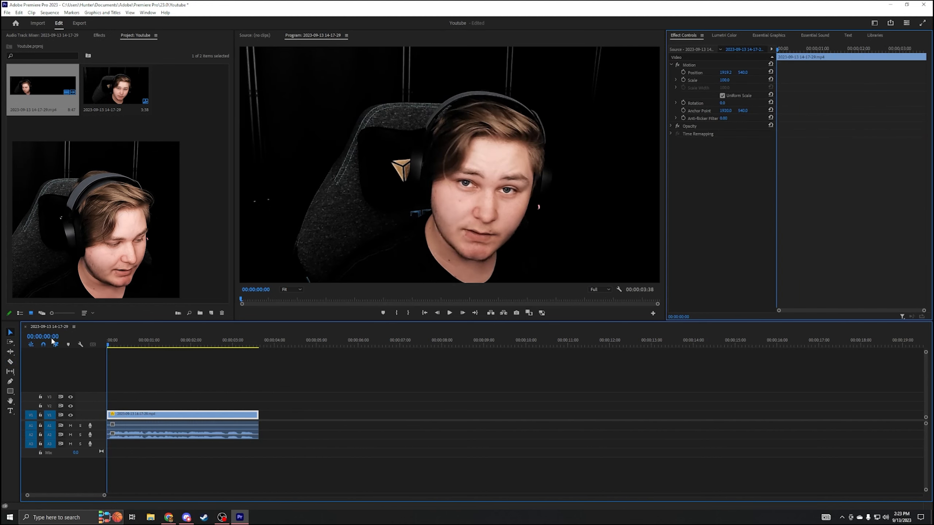
{"action": "left_click", "coordinate": [448, 313]}
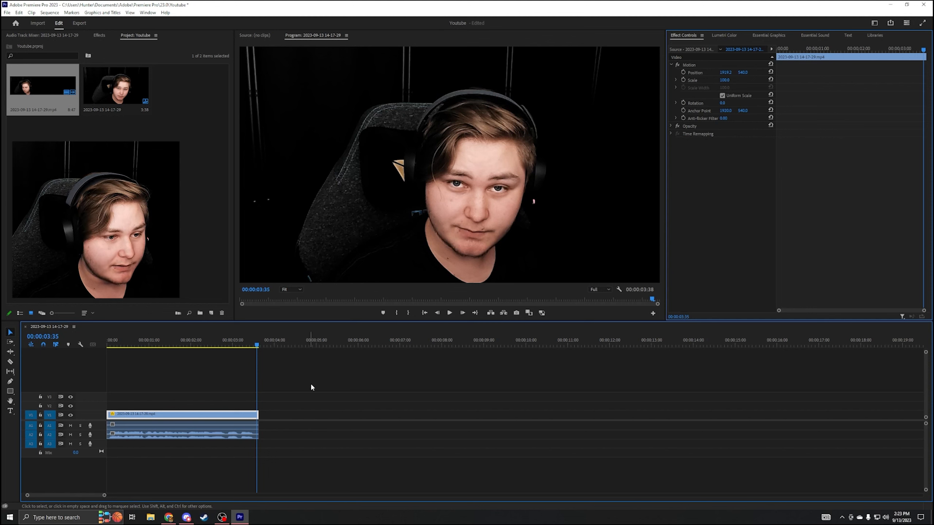
{"action": "mouse_move", "coordinate": [10, 411]}
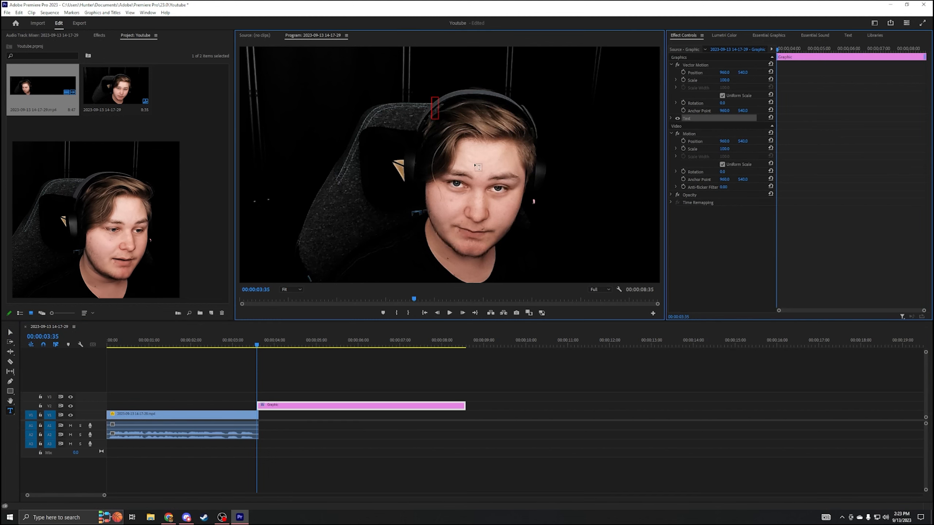
{"action": "type", "text": "hello"}
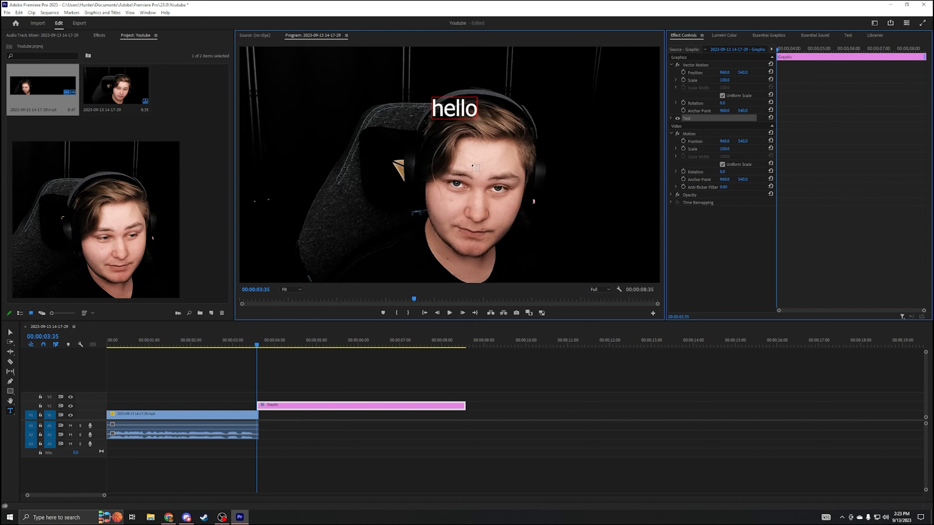
{"action": "key", "text": "Backspace"}
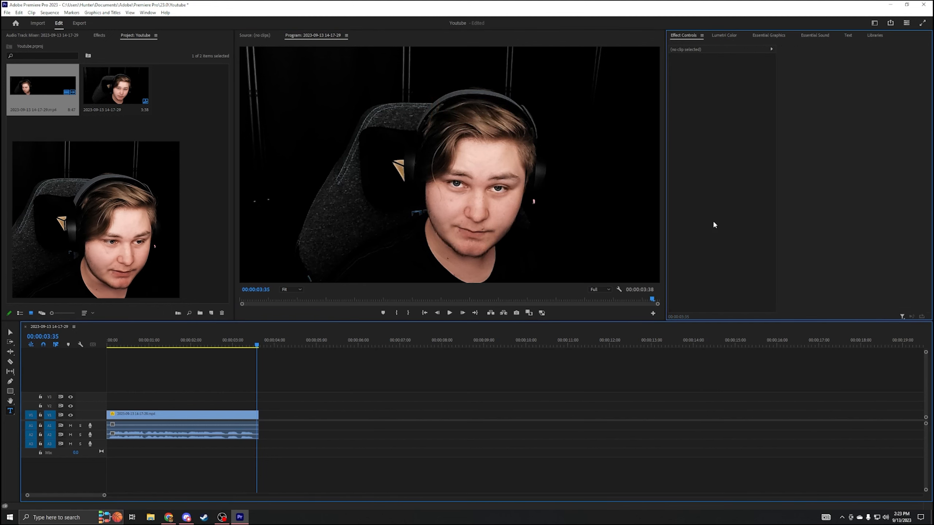
Show the Captions panel via Essential Graphics, reporting no captions yet.
{"action": "left_click", "coordinate": [768, 35]}
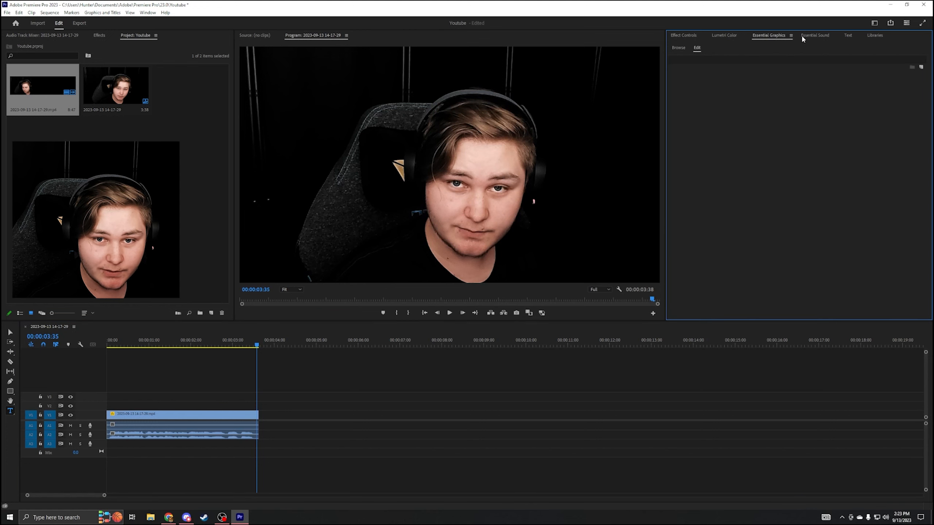
{"action": "left_click", "coordinate": [848, 35]}
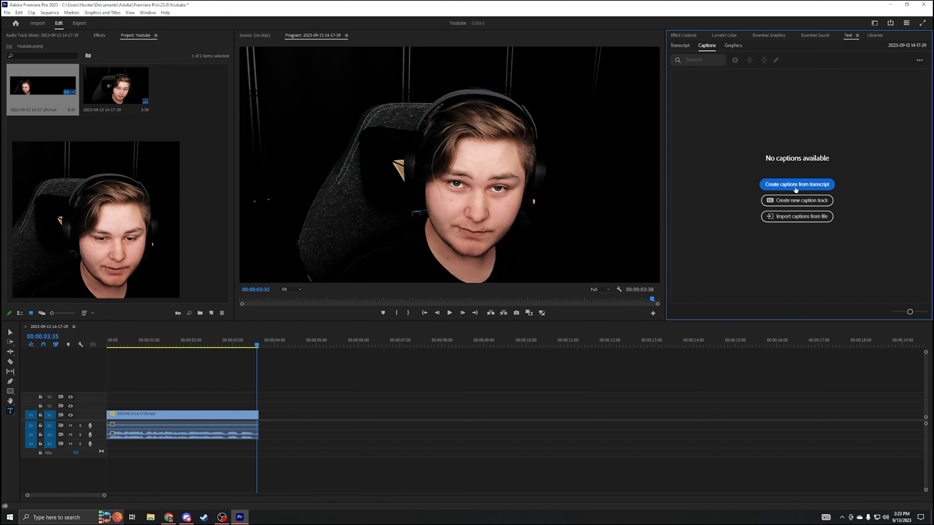
Create captions from transcript with max length 20 characters, single lines, 1.4 s minimum duration.
{"action": "left_click", "coordinate": [797, 184]}
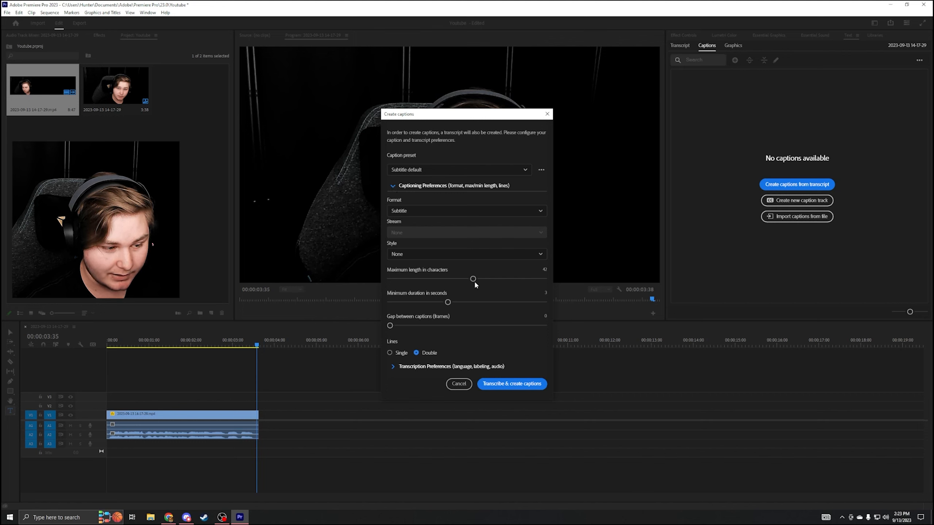
{"action": "left_click_drag", "start_coordinate": [472, 279], "coordinate": [417, 278]}
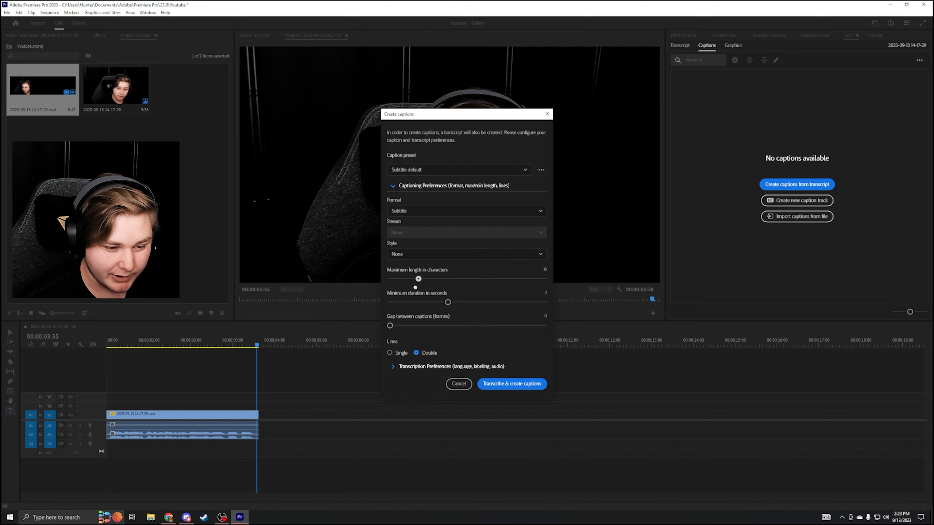
{"action": "left_click_drag", "start_coordinate": [418, 279], "coordinate": [421, 279]}
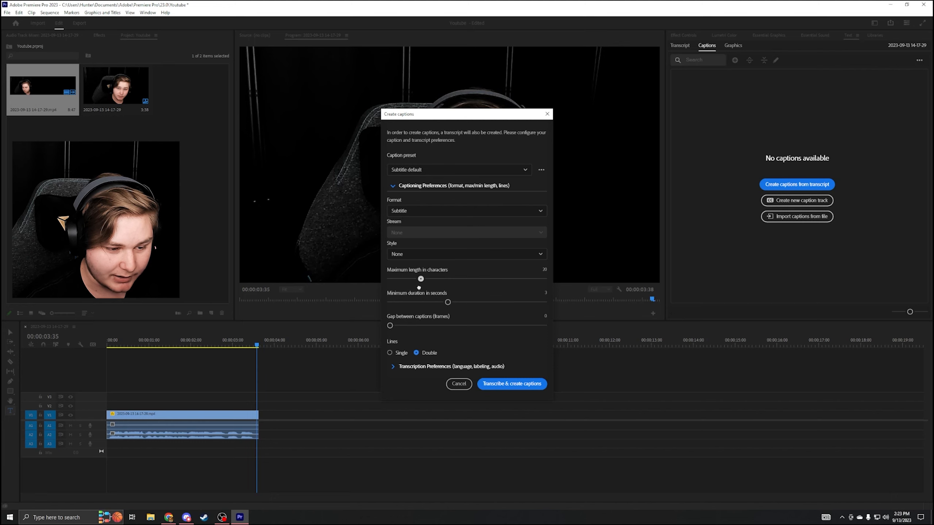
{"action": "left_click", "coordinate": [390, 352]}
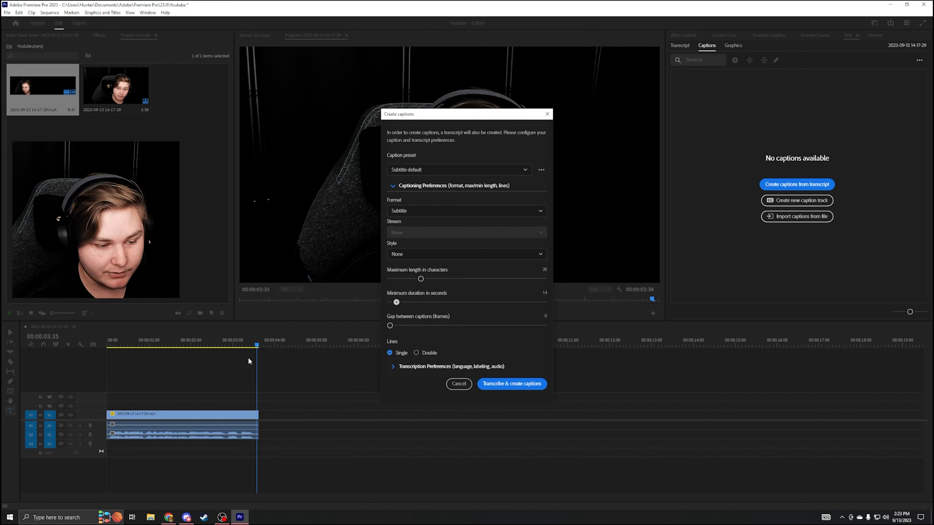
{"action": "left_click_drag", "start_coordinate": [395, 302], "coordinate": [390, 302]}
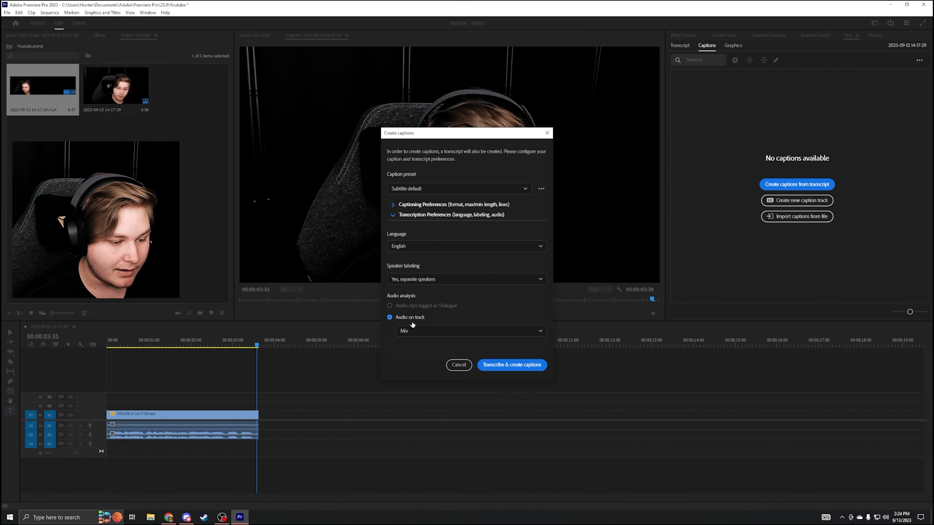
Review the transcription preferences and run Transcribe & create captions.
{"action": "left_click", "coordinate": [469, 331]}
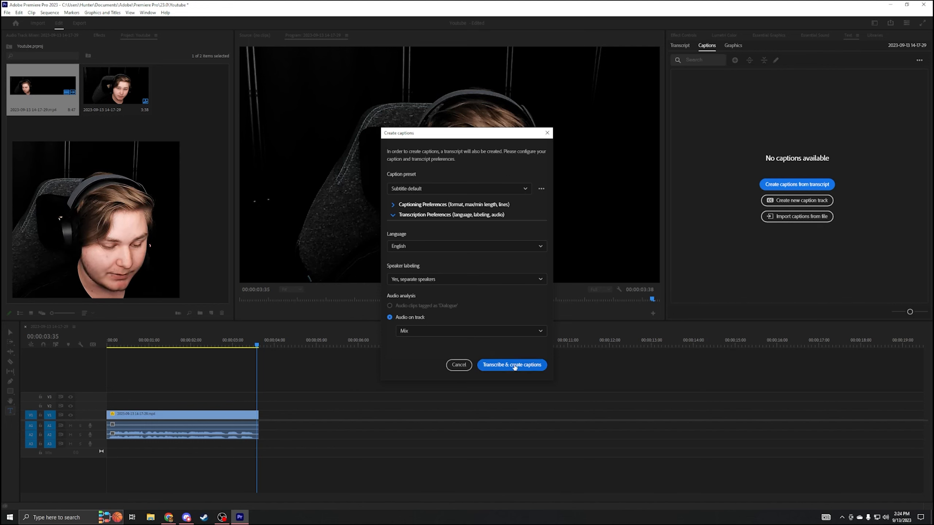
{"action": "left_click", "coordinate": [510, 365]}
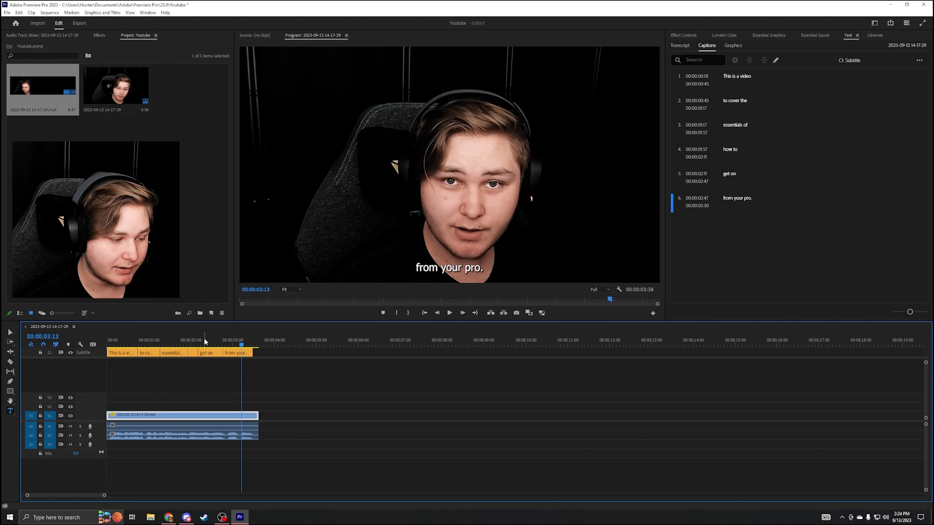
Correct caption 'get on' to 'edit on' and 'from your pro.' to 'premiere pro.'.
{"action": "left_click", "coordinate": [205, 340]}
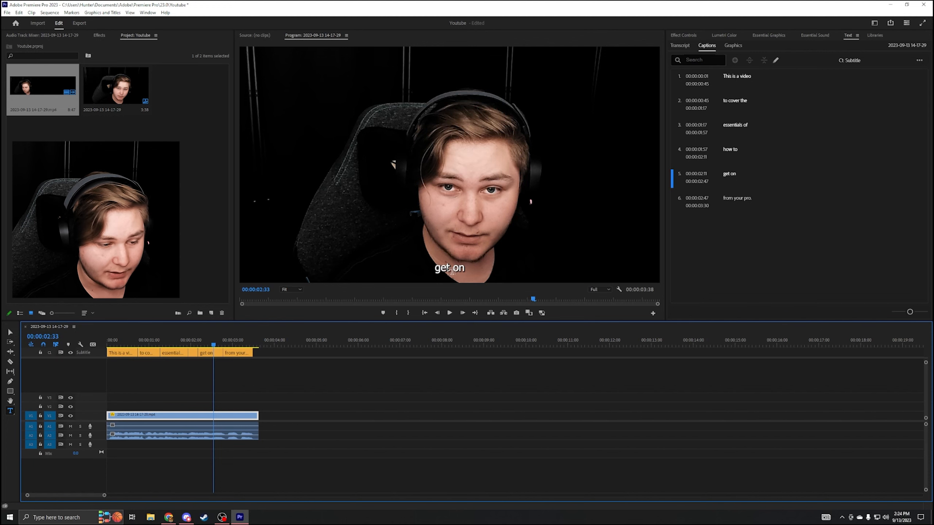
{"action": "left_click", "coordinate": [729, 175]}
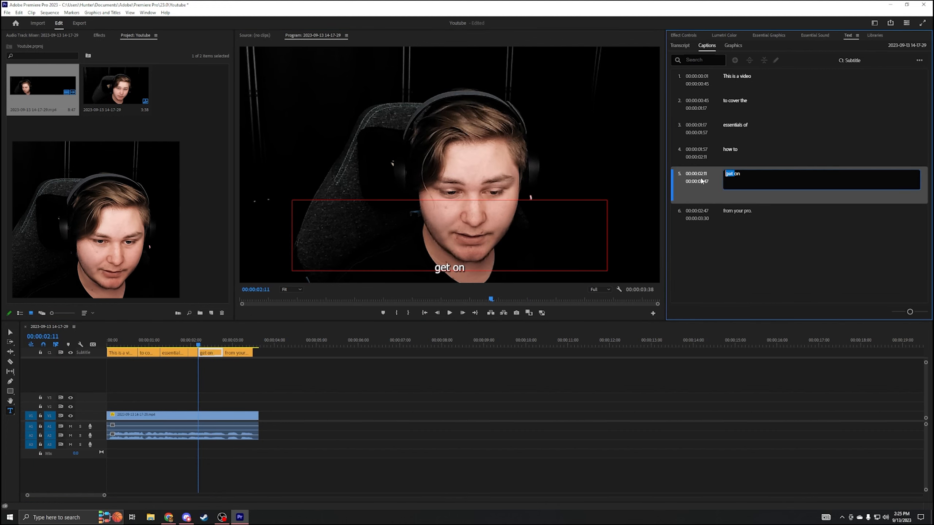
{"action": "type", "text": "editon"}
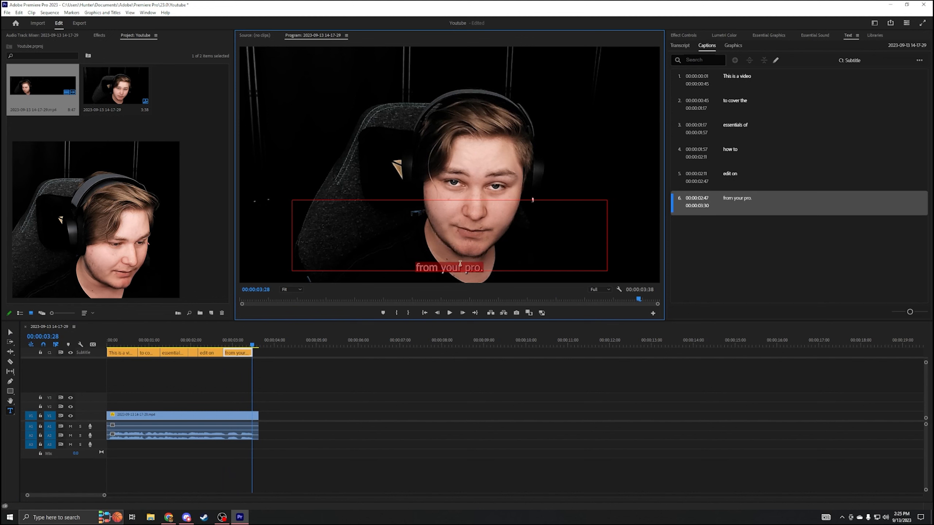
{"action": "type", "text": "premiere"}
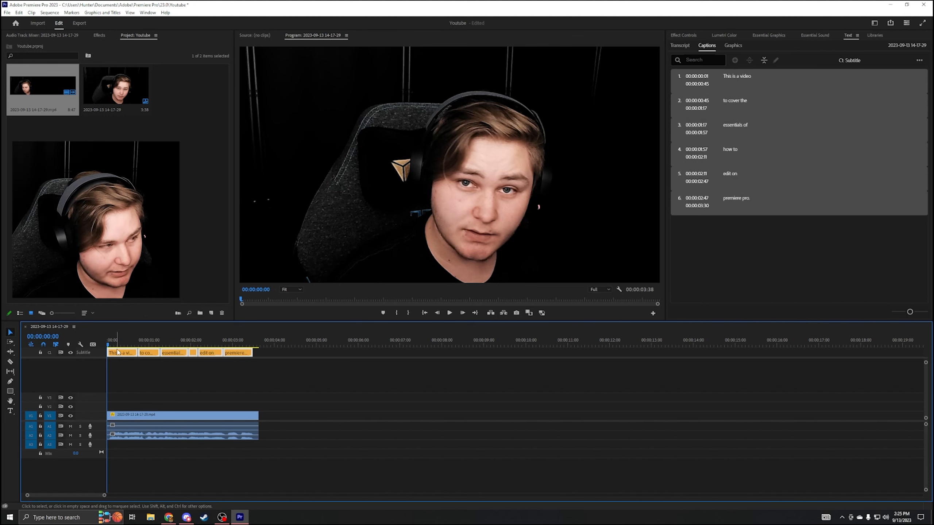
Upgrade the captions to graphic clips and select them for styling in Essential Graphics.
{"action": "left_click", "coordinate": [102, 12]}
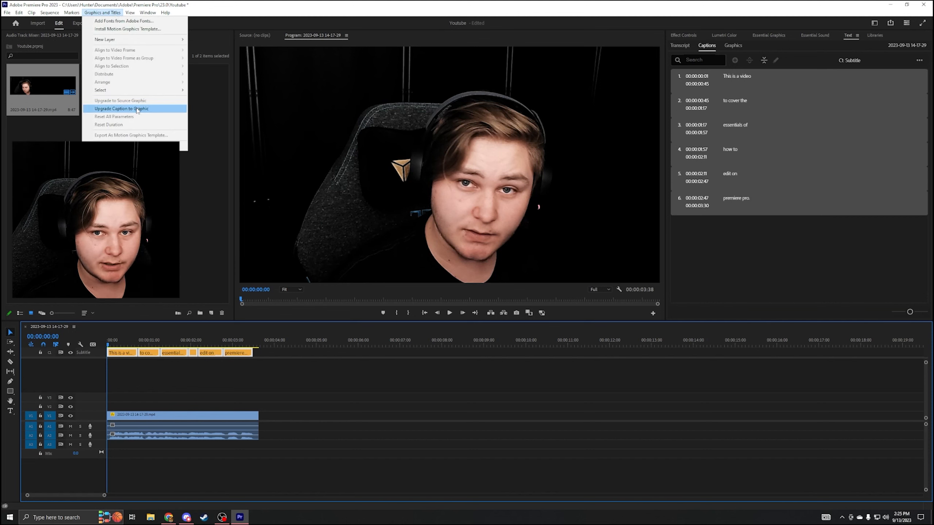
{"action": "left_click", "coordinate": [122, 109]}
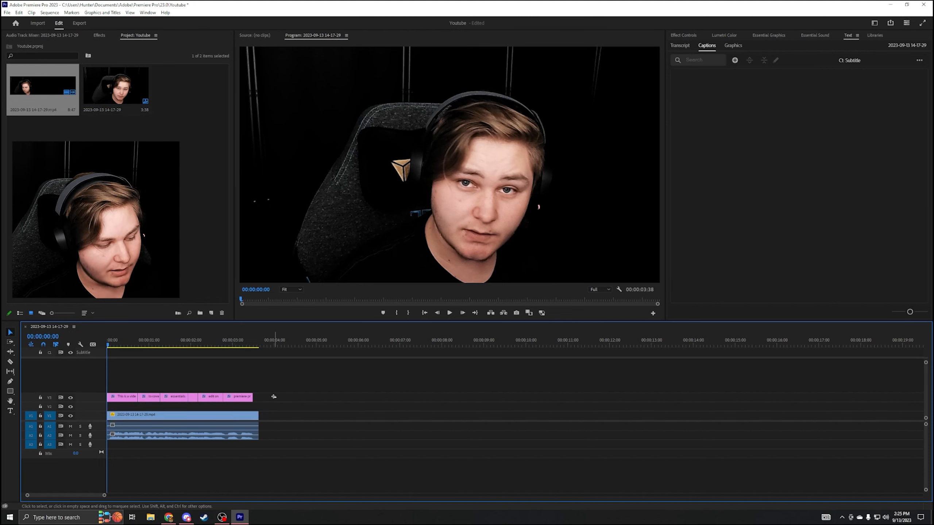
{"action": "left_click", "coordinate": [768, 35]}
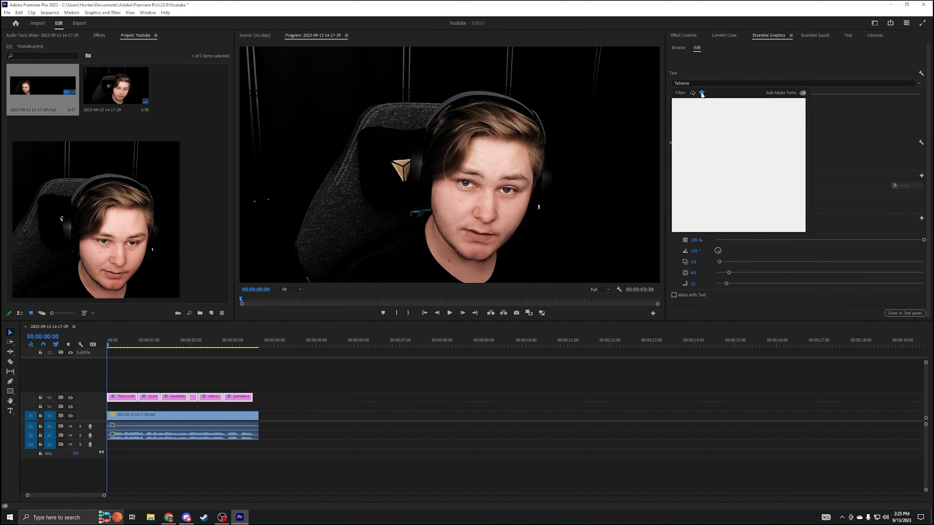
Change the caption font to Impact.
{"action": "left_click", "coordinate": [681, 83]}
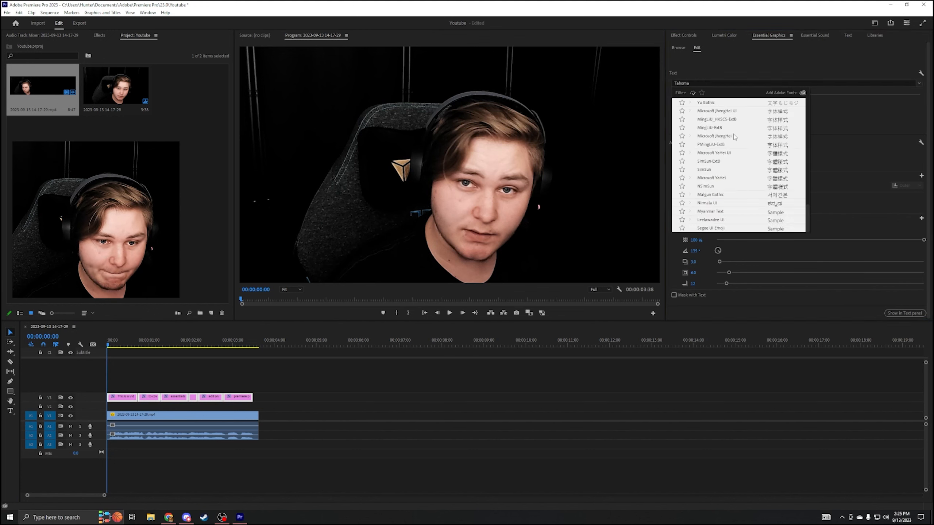
{"action": "left_click", "coordinate": [701, 93]}
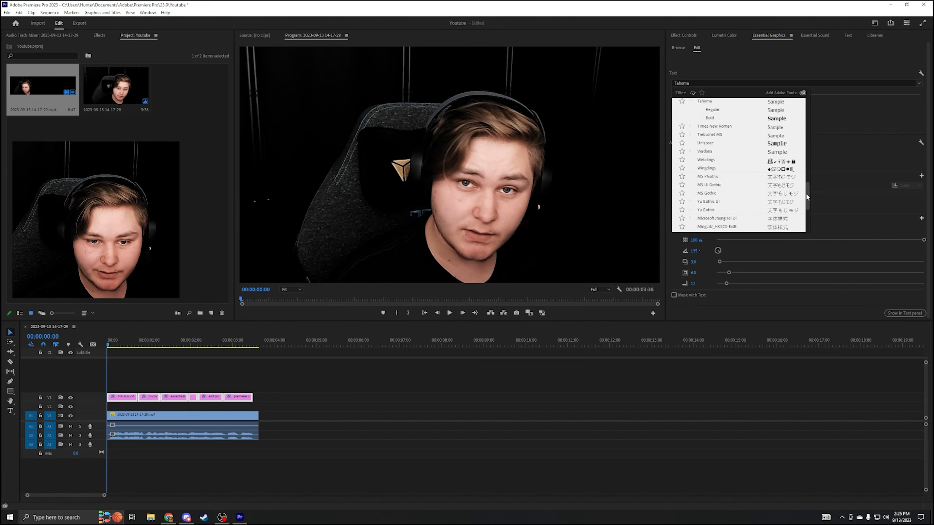
{"action": "scroll", "scroll_direction": "down", "scroll_amount": 3}
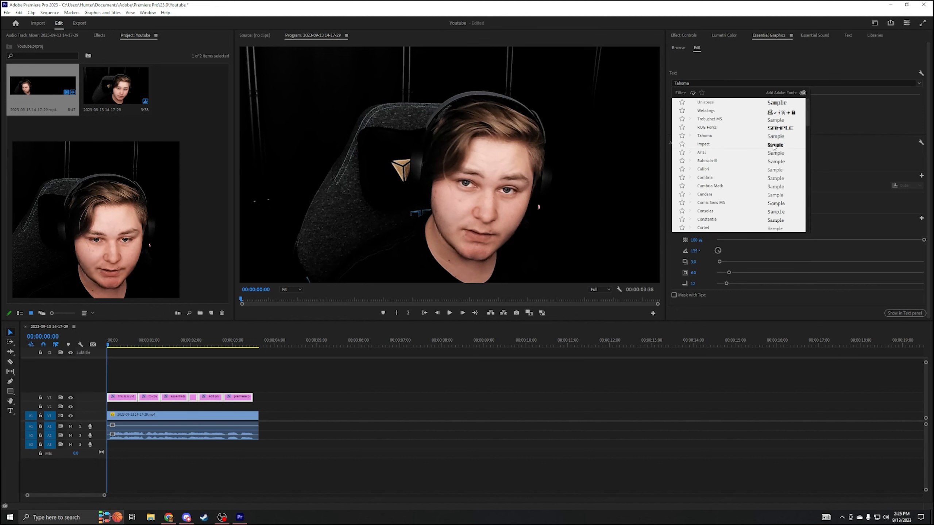
{"action": "left_click", "coordinate": [703, 143]}
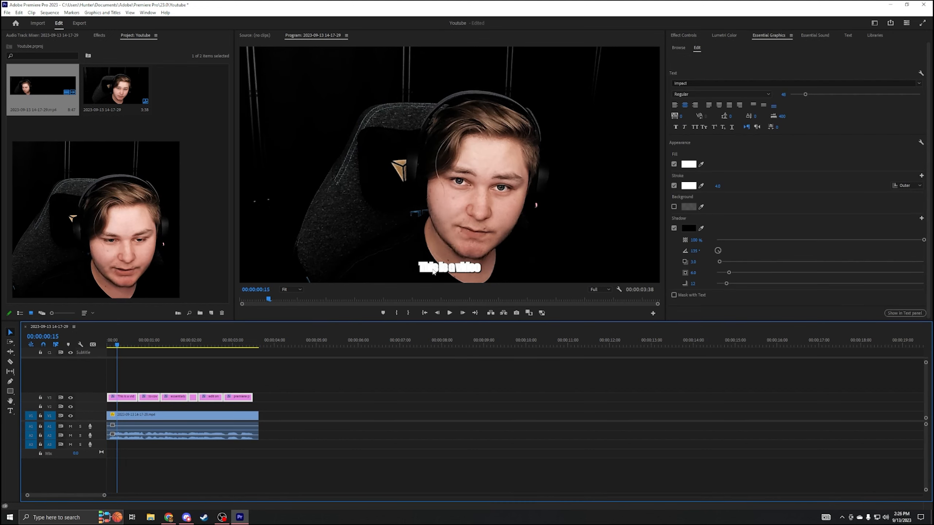
Give the captions a thicker blue outline and a larger text size.
{"action": "left_click", "coordinate": [721, 185]}
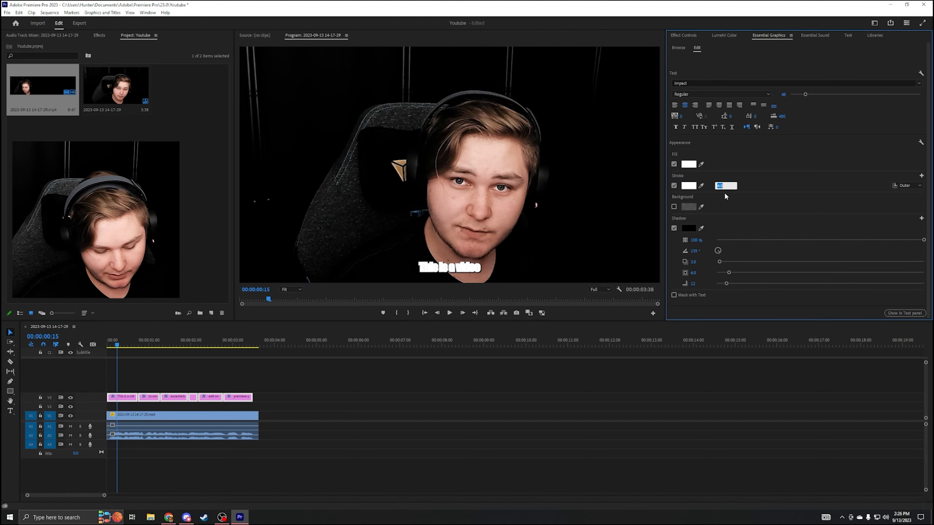
{"action": "left_click", "coordinate": [689, 185]}
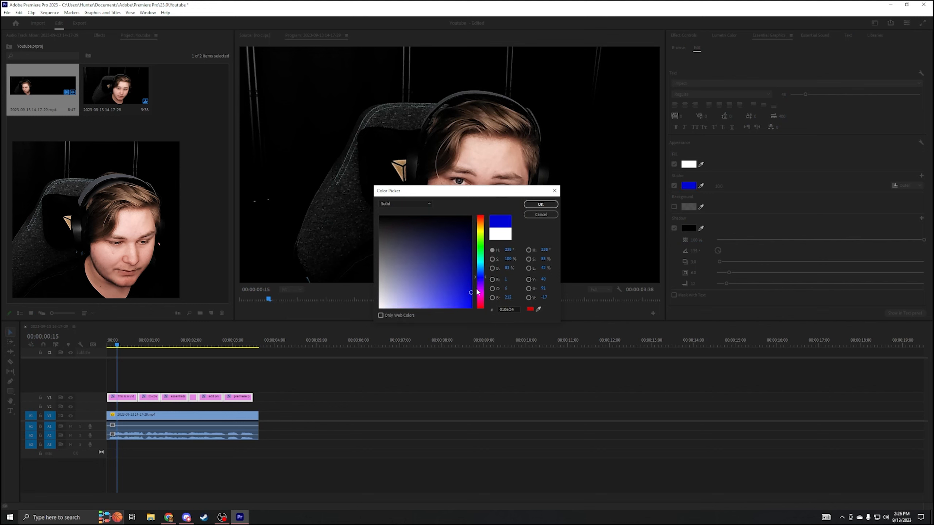
{"action": "left_click", "coordinate": [540, 204]}
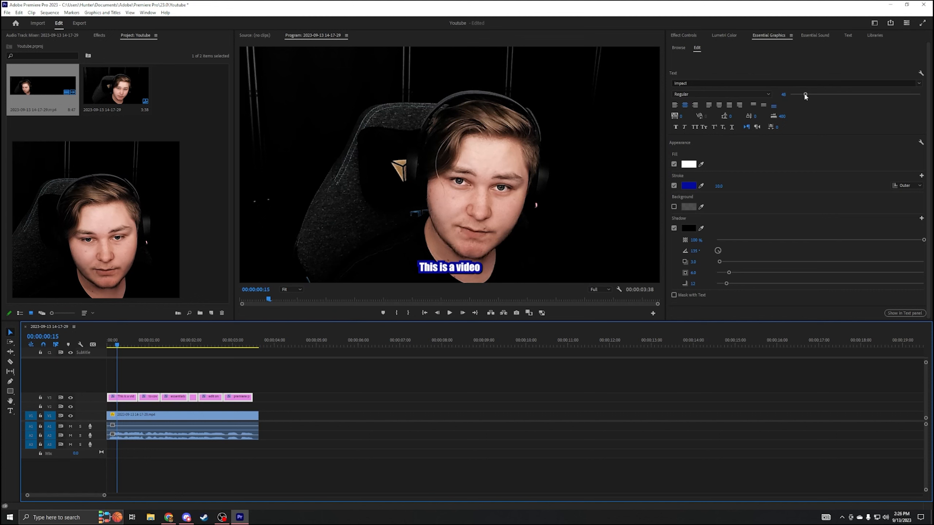
{"action": "left_click_drag", "start_coordinate": [806, 95], "coordinate": [818, 95]}
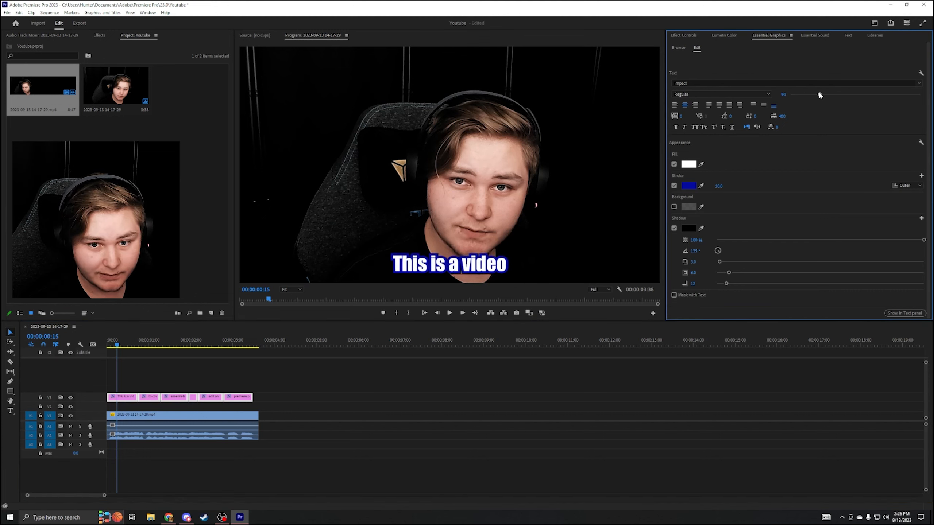
{"action": "left_click_drag", "start_coordinate": [819, 94], "coordinate": [823, 95]}
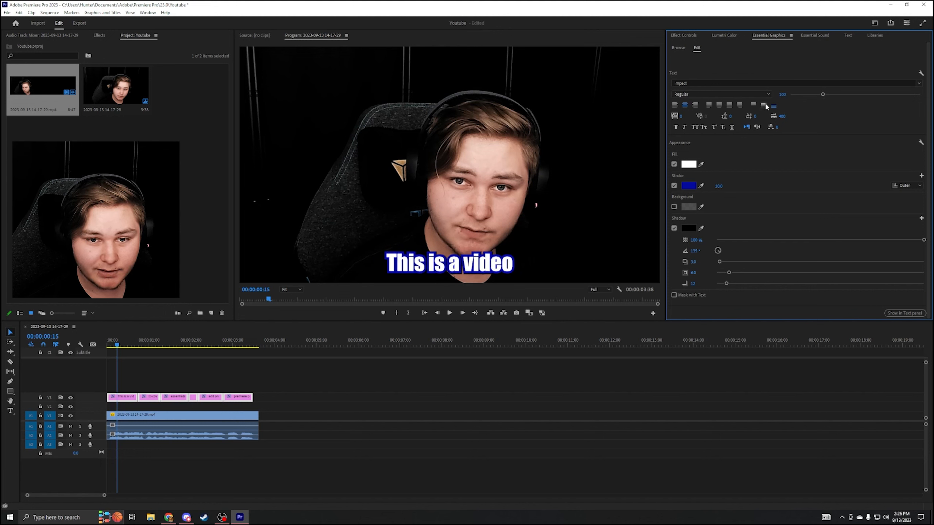
{"action": "left_click", "coordinate": [773, 105]}
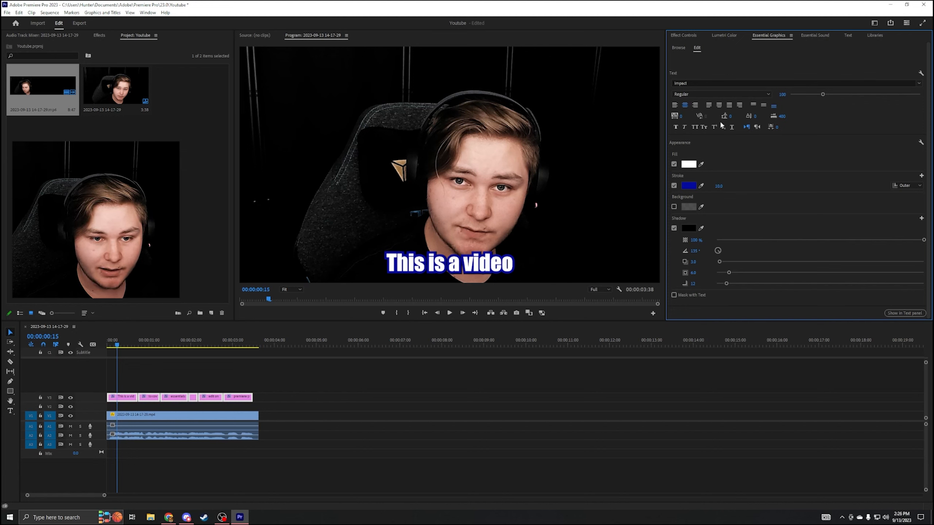
Select the first caption graphic alone to show its motion settings.
{"action": "left_click", "coordinate": [291, 401]}
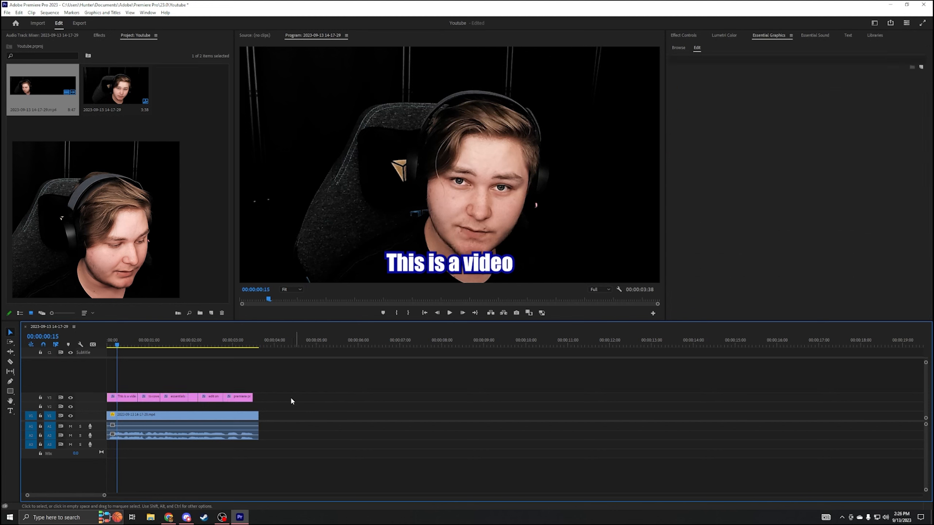
{"action": "left_click", "coordinate": [449, 312]}
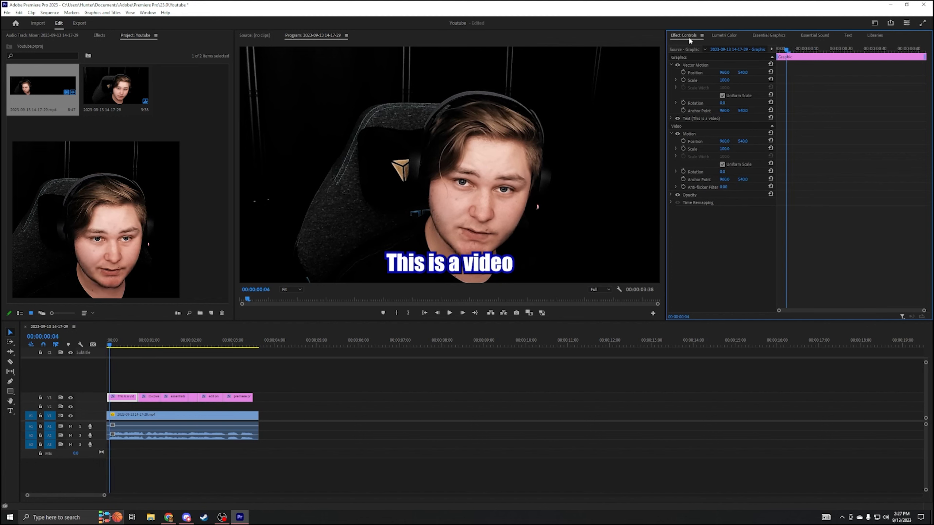
Add Vector Motion scale keyframes at the first caption's start for a bouncing pop.
{"action": "left_click", "coordinate": [129, 344]}
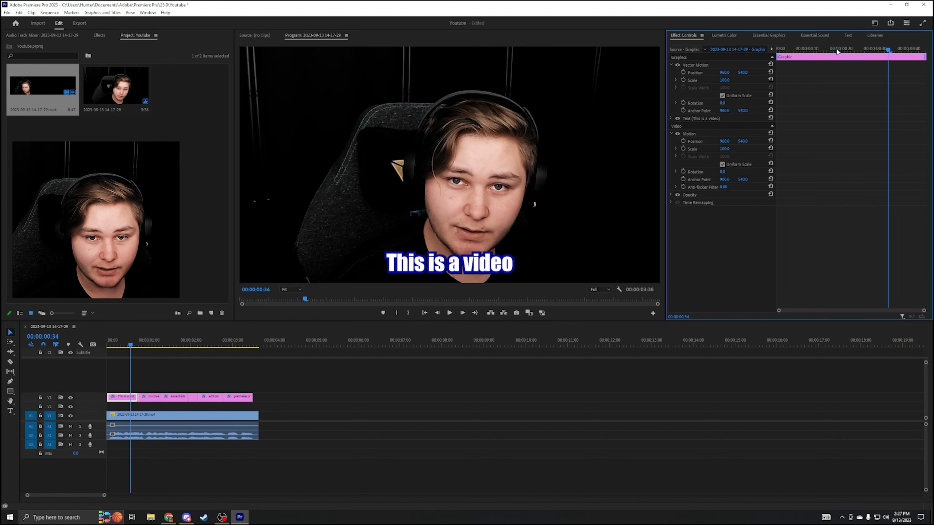
{"action": "left_click", "coordinate": [107, 344]}
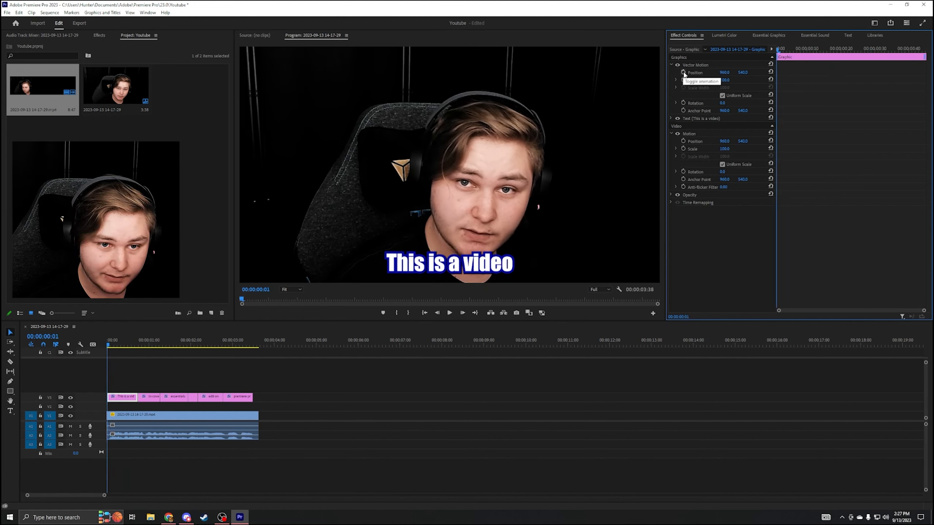
{"action": "mouse_move", "coordinate": [683, 73]}
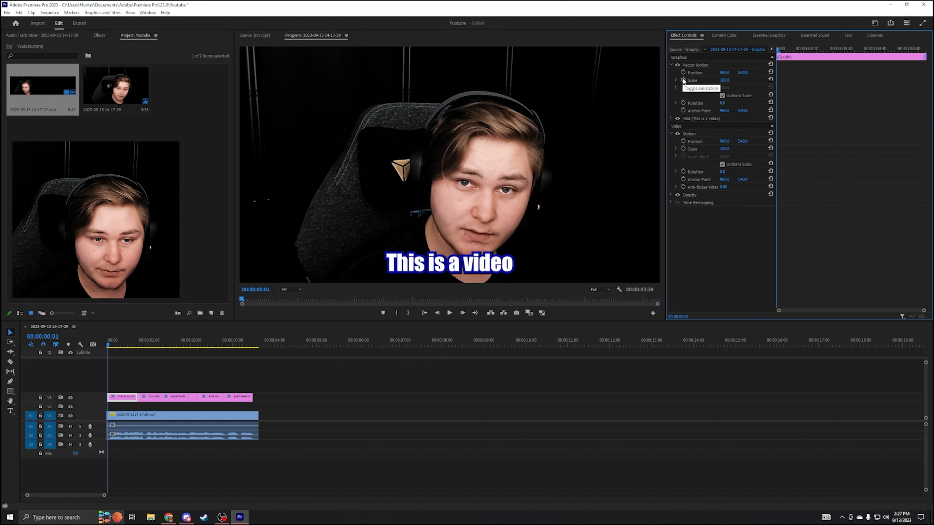
{"action": "left_click", "coordinate": [725, 80]}
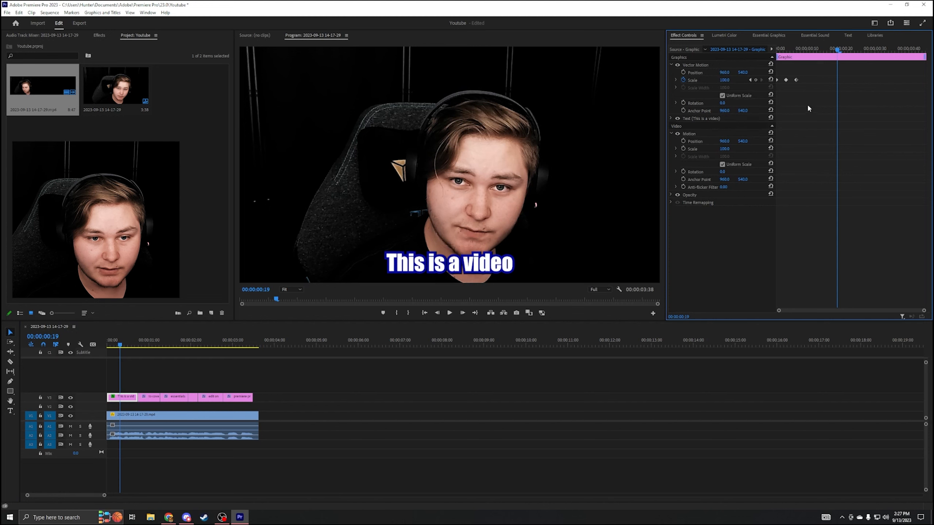
{"action": "right_click", "coordinate": [695, 64]}
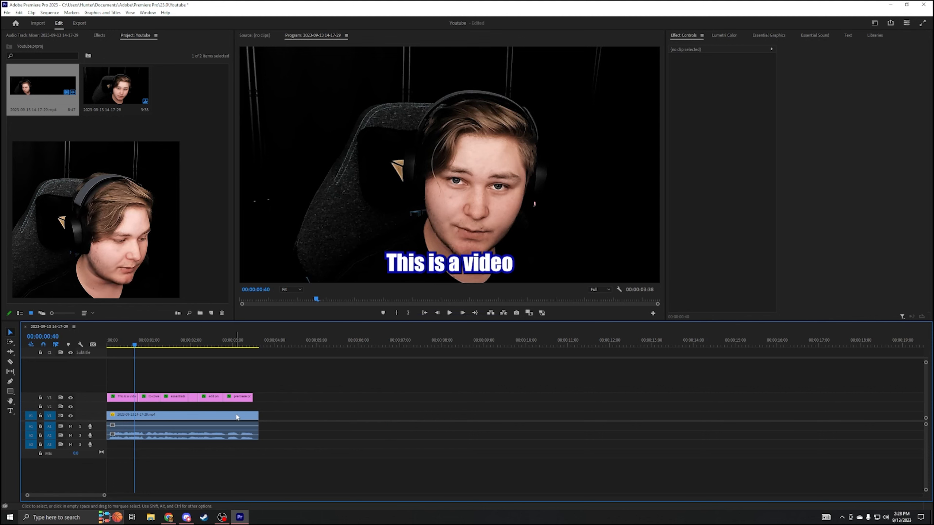
{"action": "mouse_move", "coordinate": [237, 416]}
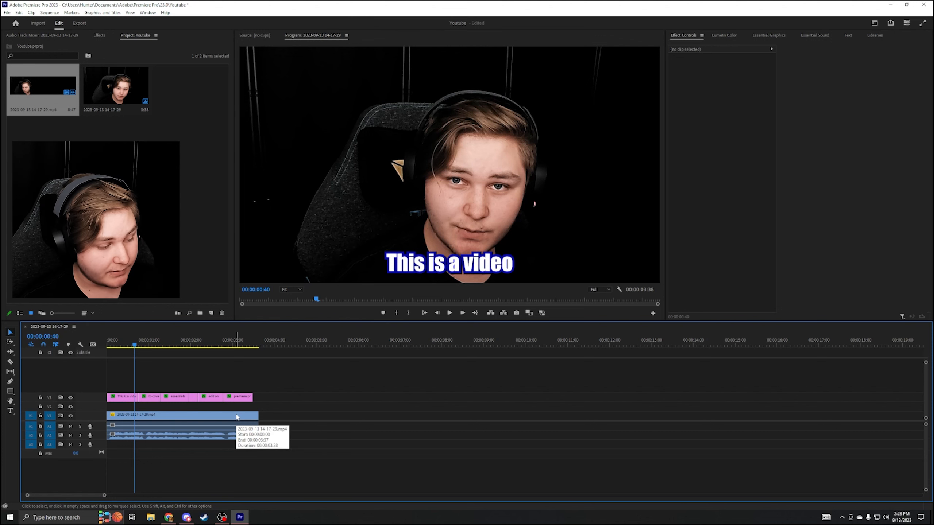
Keyframe the talking-head clip's position in Effect Controls.
{"action": "left_click", "coordinate": [181, 415]}
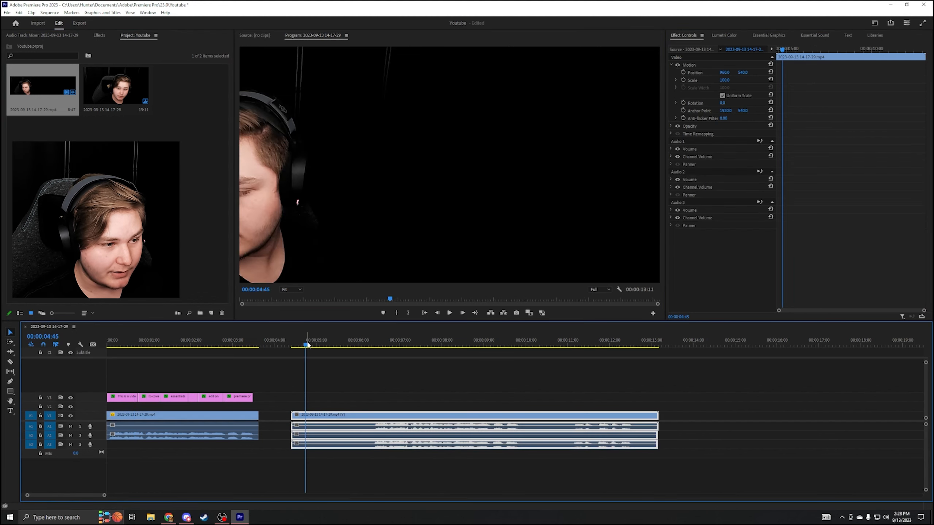
{"action": "left_click", "coordinate": [688, 64]}
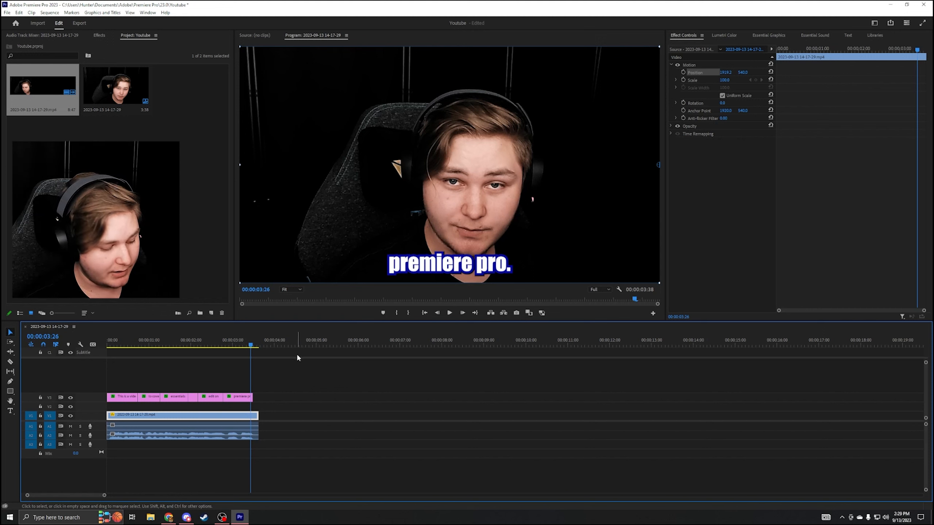
Reach the media export settings through File > Export > Media.
{"action": "key", "text": "ctrl+m"}
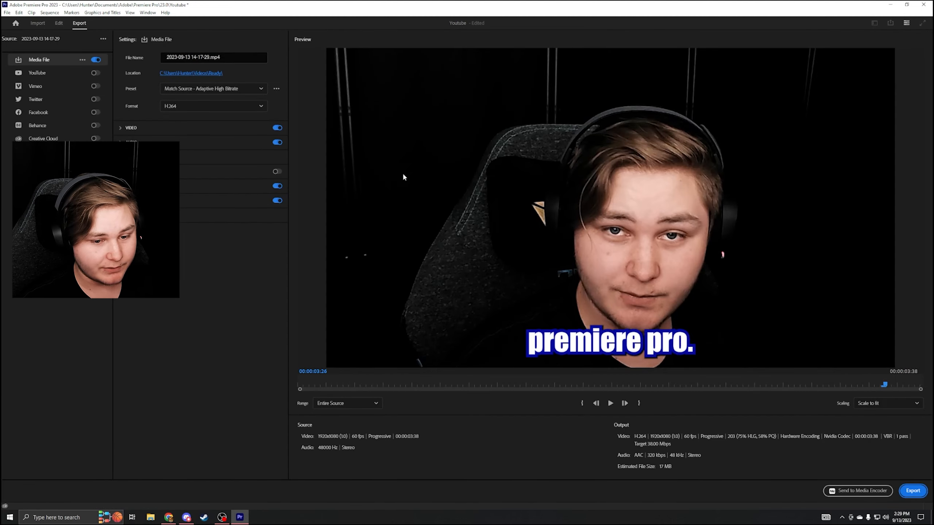
{"action": "left_click", "coordinate": [58, 23]}
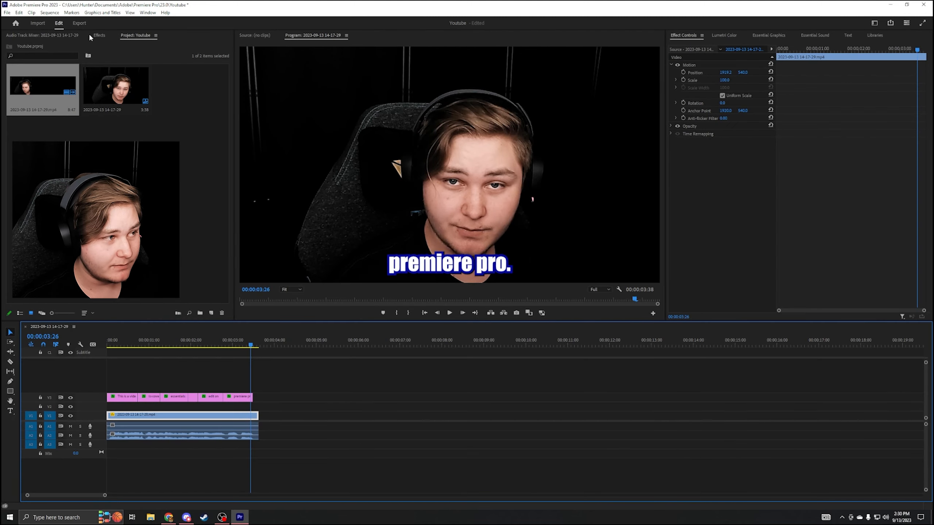
{"action": "left_click", "coordinate": [7, 12]}
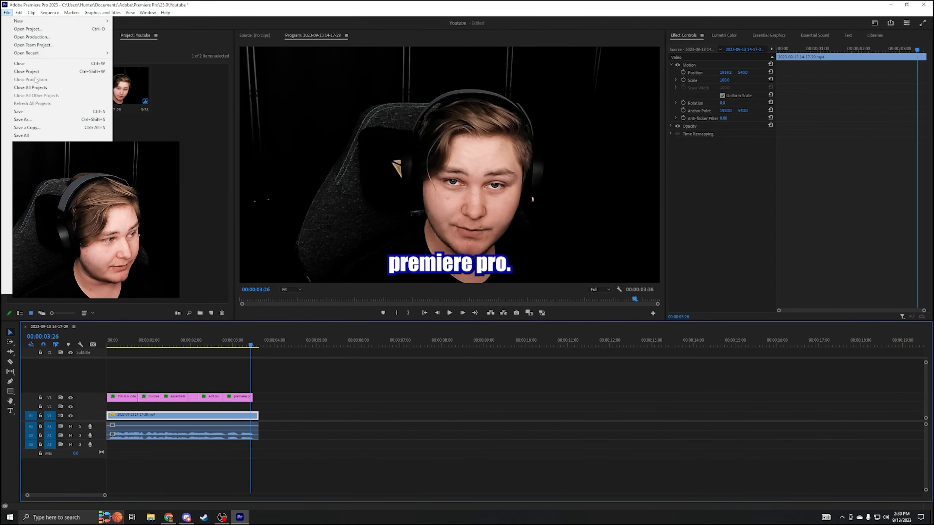
{"action": "left_click", "coordinate": [20, 239]}
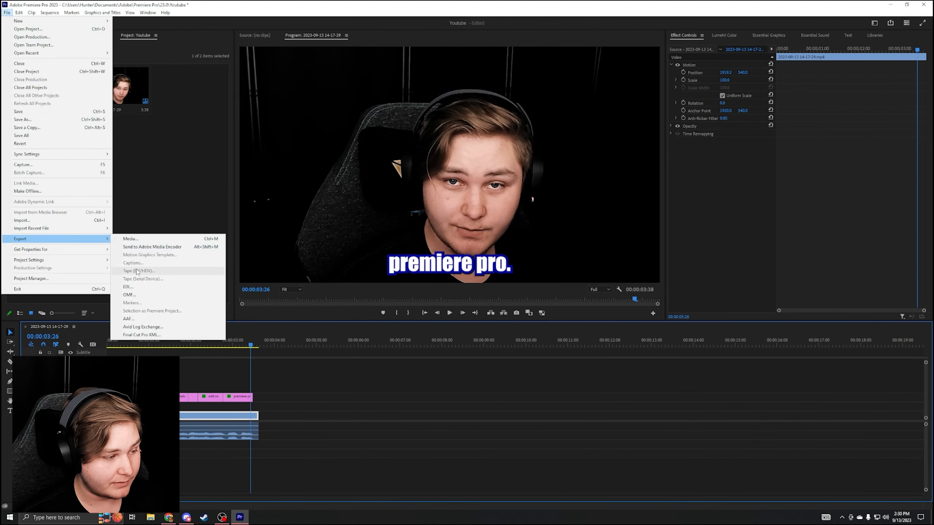
{"action": "mouse_move", "coordinate": [130, 239]}
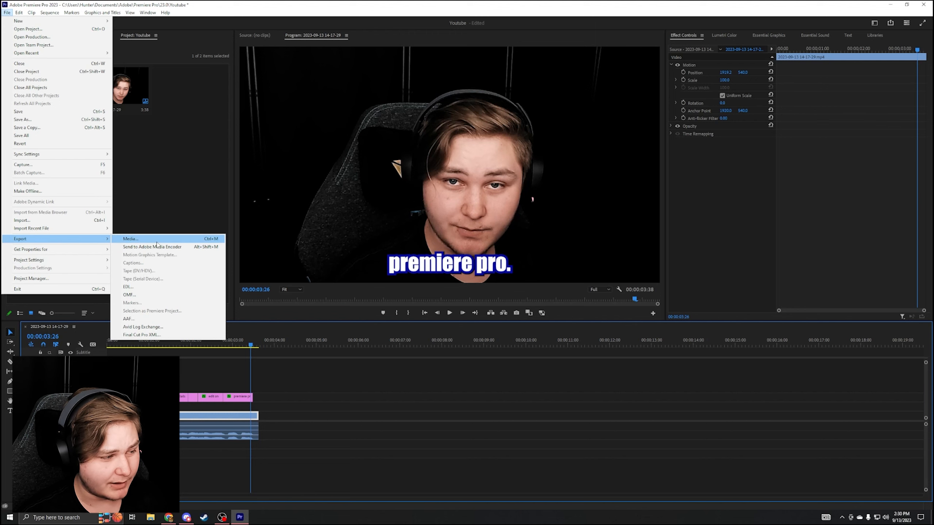
{"action": "left_click", "coordinate": [130, 239]}
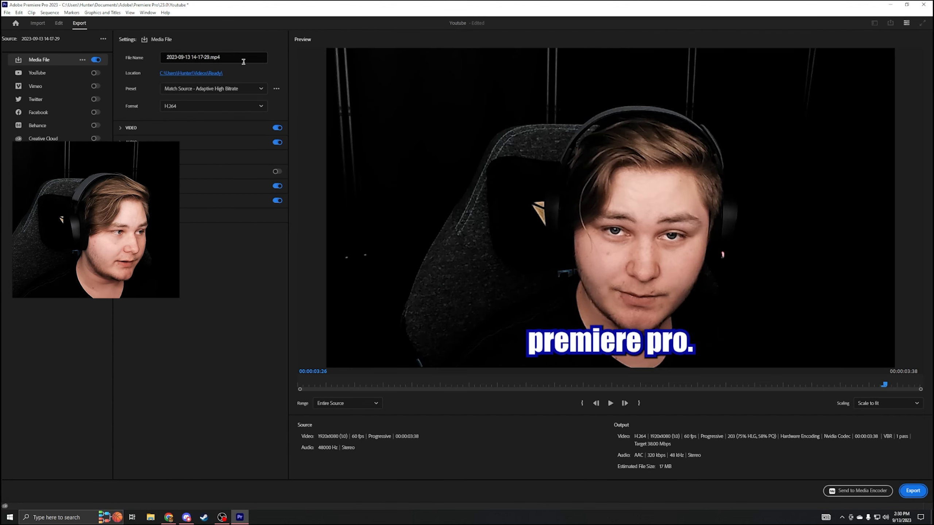
Name the output file practice.mp4 and point its location to the Ready videos folder.
{"action": "left_click", "coordinate": [213, 57]}
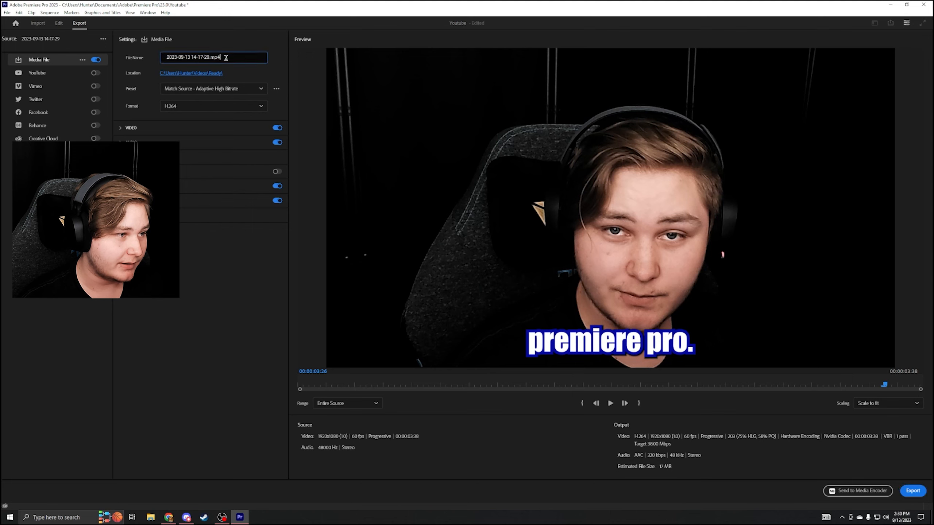
{"action": "triple_click", "coordinate": [193, 57]}
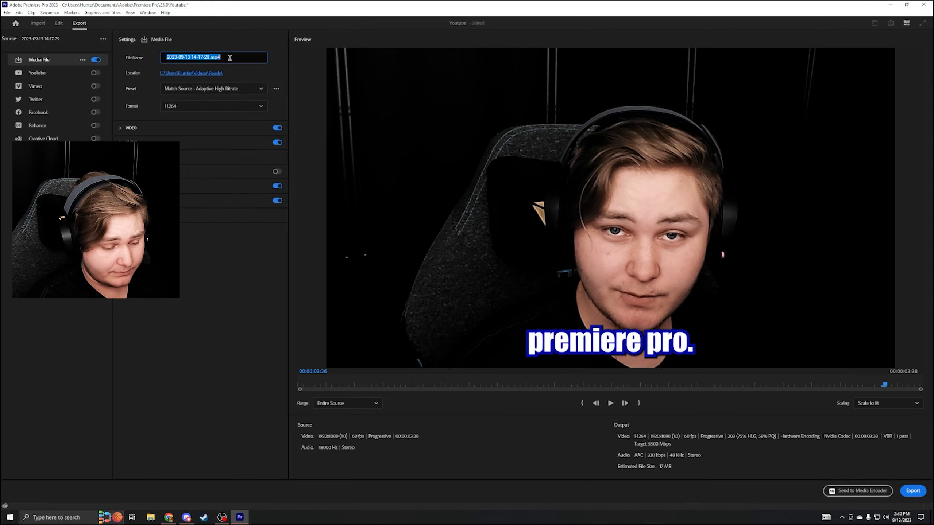
{"action": "type", "text": "practice"}
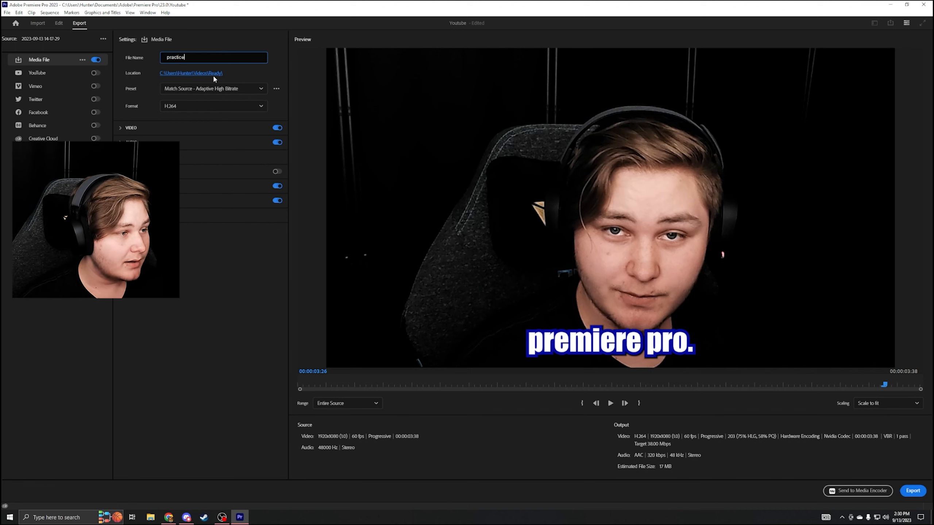
{"action": "mouse_move", "coordinate": [199, 76]}
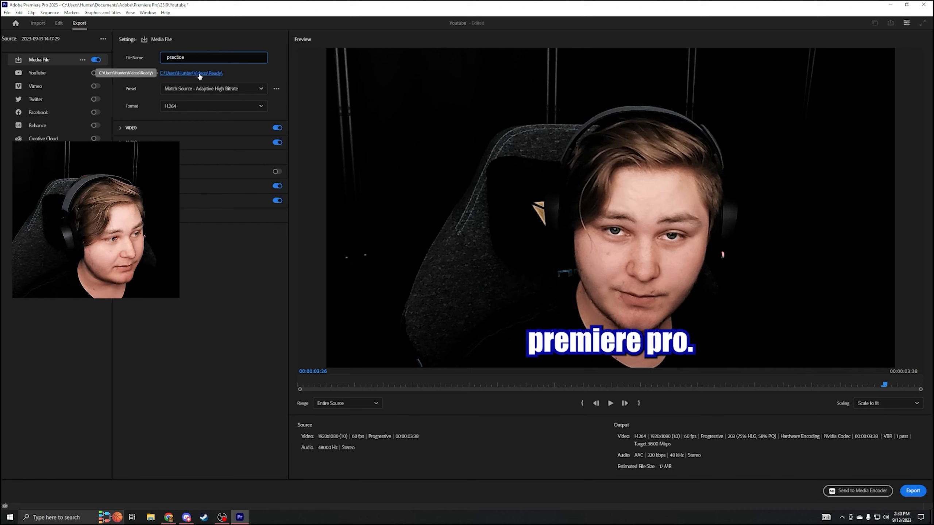
{"action": "left_click", "coordinate": [192, 73]}
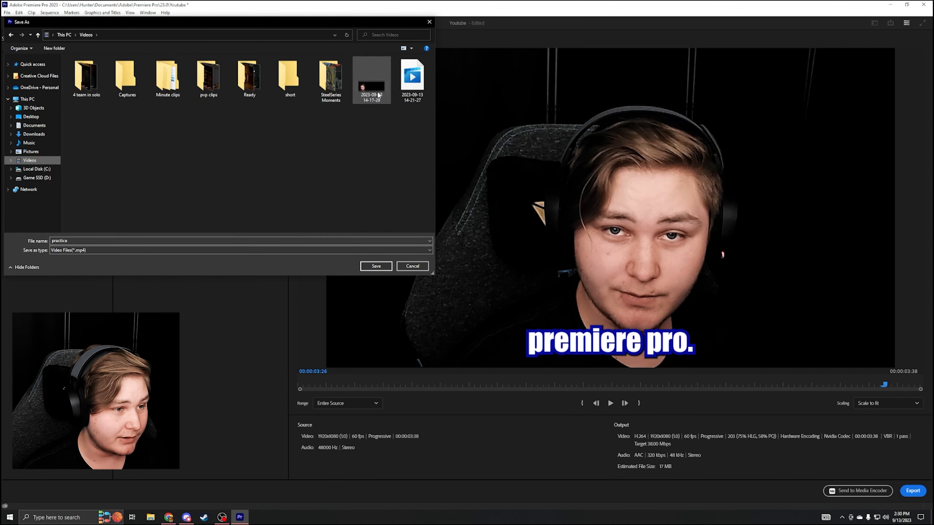
{"action": "left_click", "coordinate": [249, 76]}
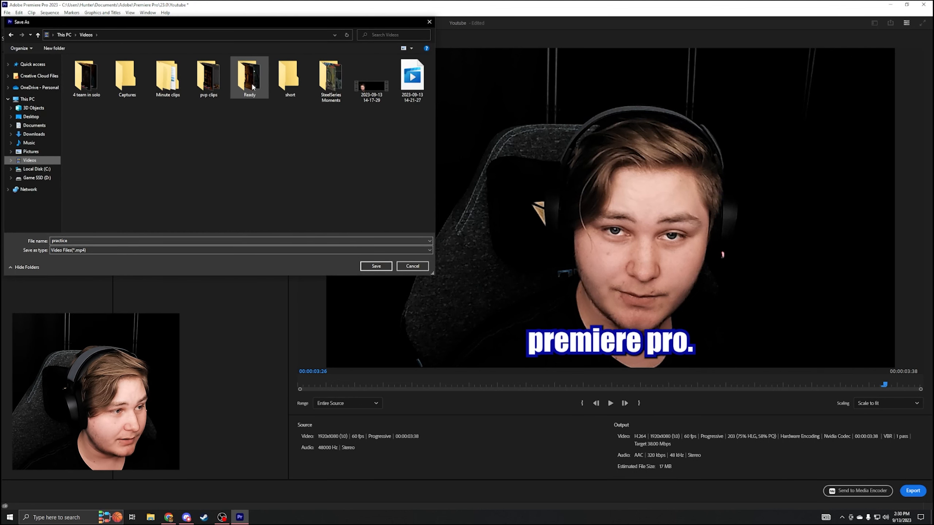
{"action": "double_click", "coordinate": [249, 73]}
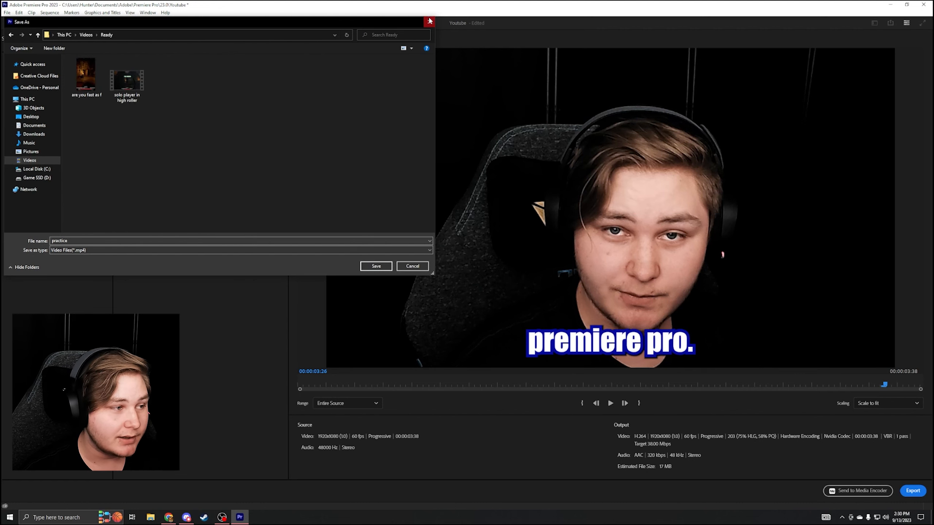
{"action": "left_click", "coordinate": [375, 267]}
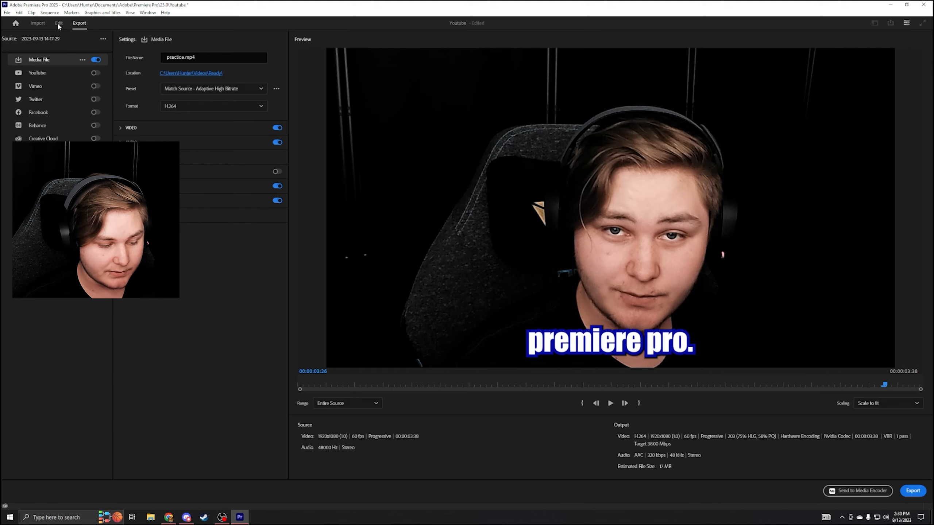
Review the sequence's 60 fps timebase and 1920×1080 frame size in Sequence Settings.
{"action": "left_click", "coordinate": [58, 23]}
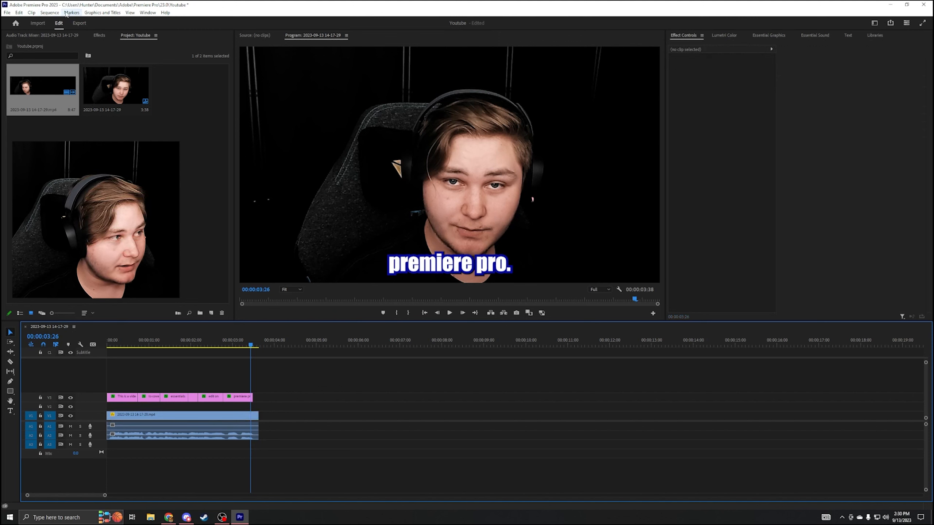
{"action": "left_click", "coordinate": [49, 12]}
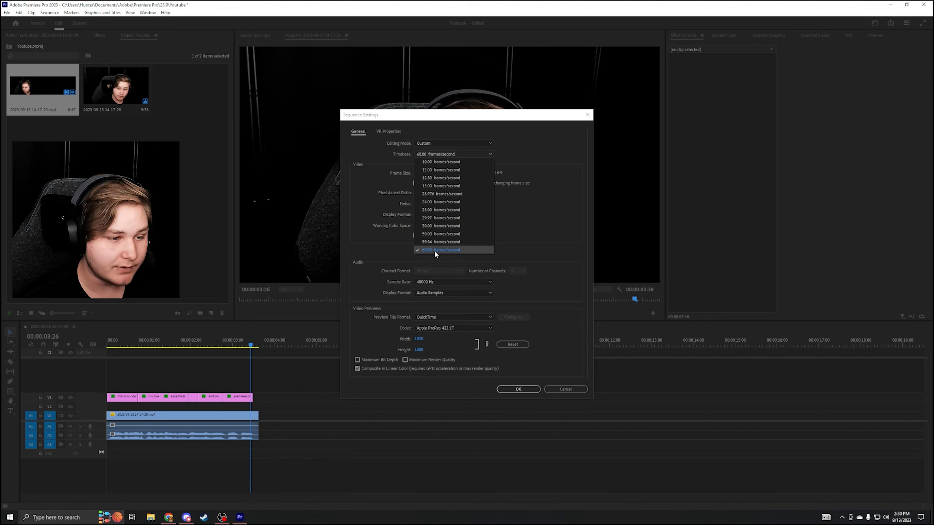
{"action": "left_click", "coordinate": [435, 250]}
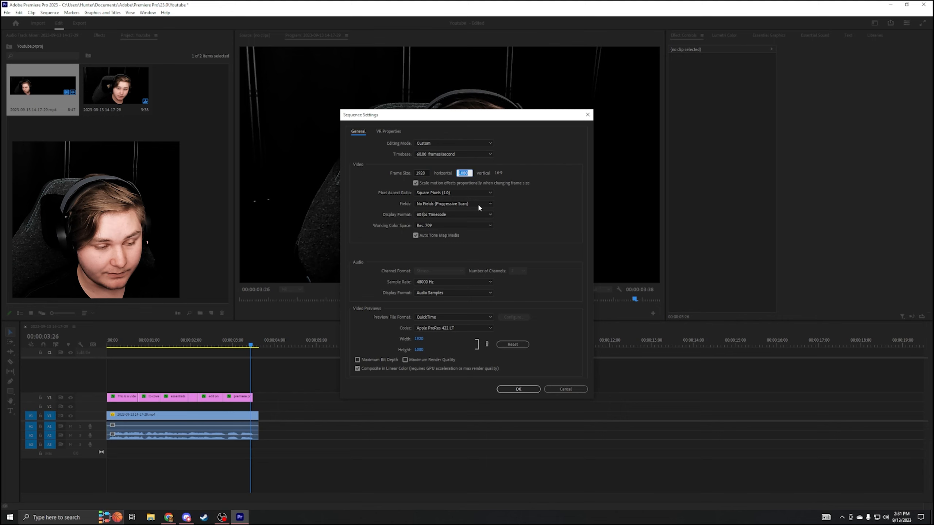
{"action": "left_click", "coordinate": [421, 172]}
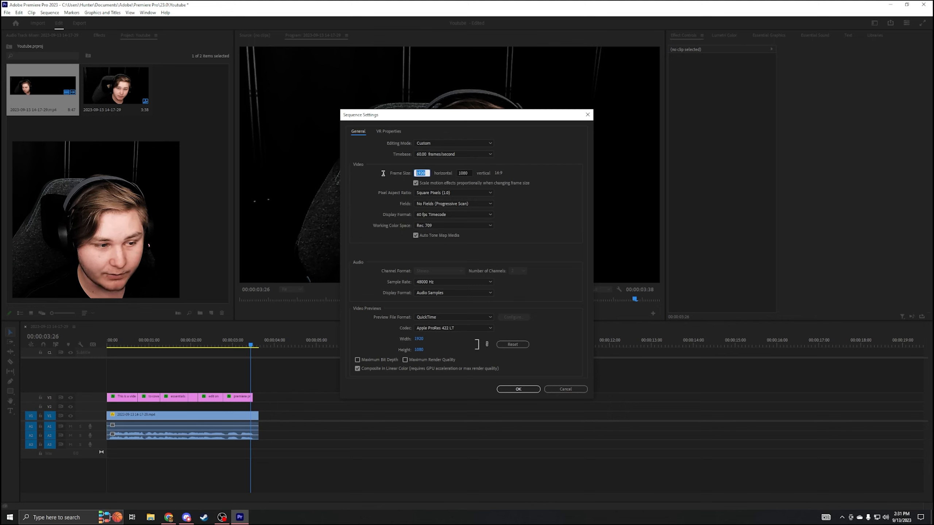
{"action": "left_click", "coordinate": [463, 173]}
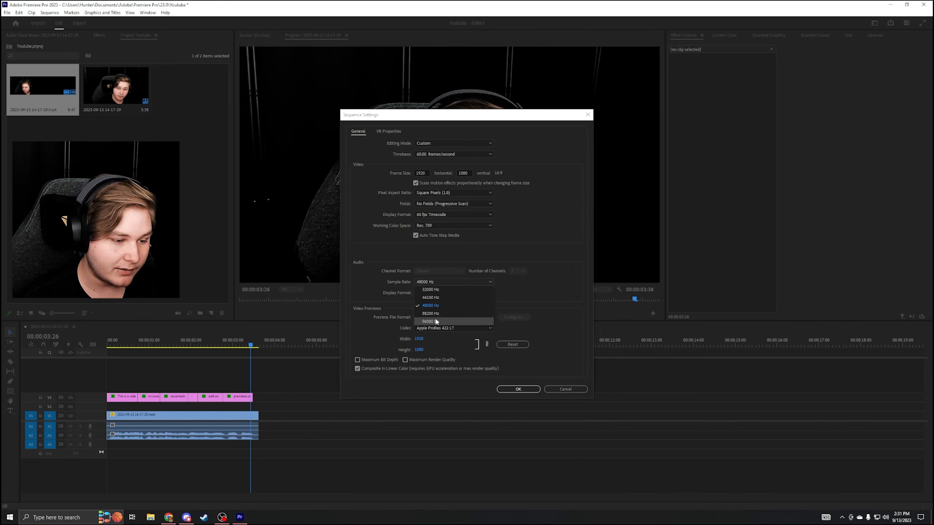
Try a 96000 Hz sample rate, restore 48000 Hz, and cancel without applying changes.
{"action": "left_click", "coordinate": [428, 322]}
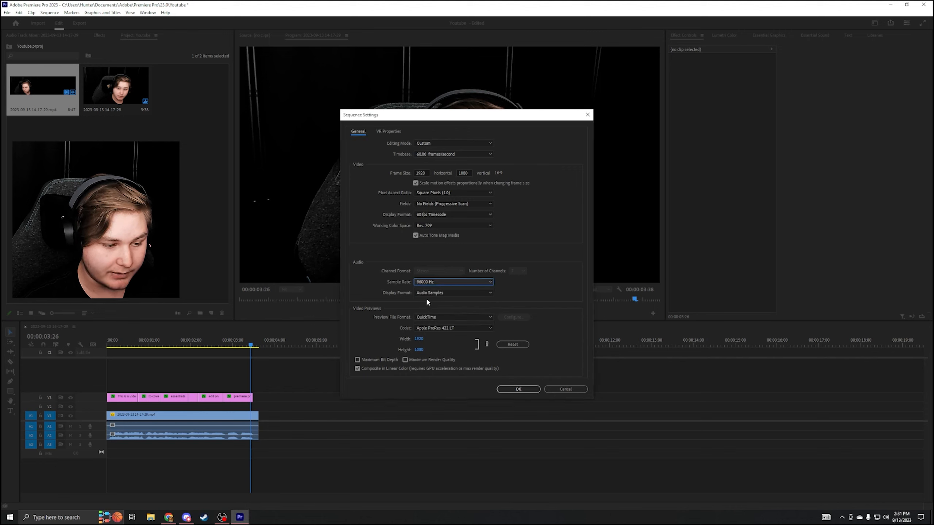
{"action": "left_click", "coordinate": [453, 282]}
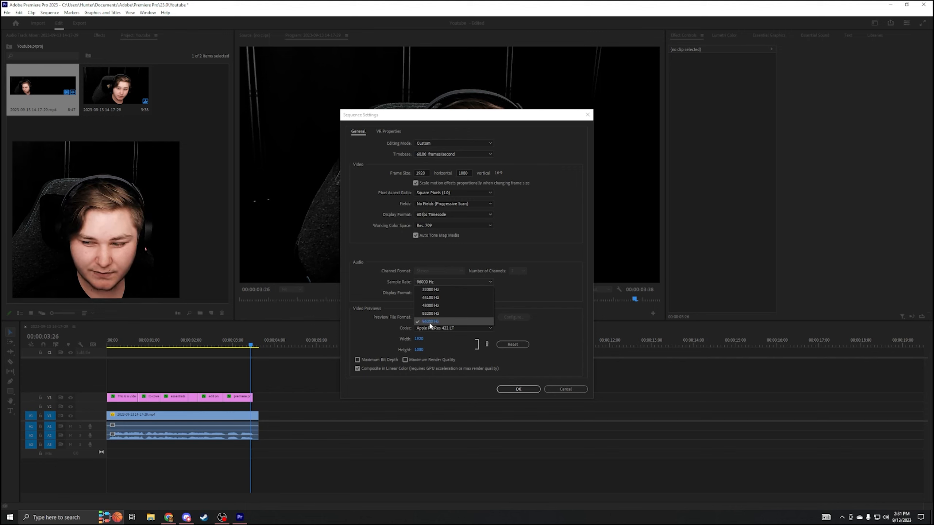
{"action": "left_click", "coordinate": [430, 306]}
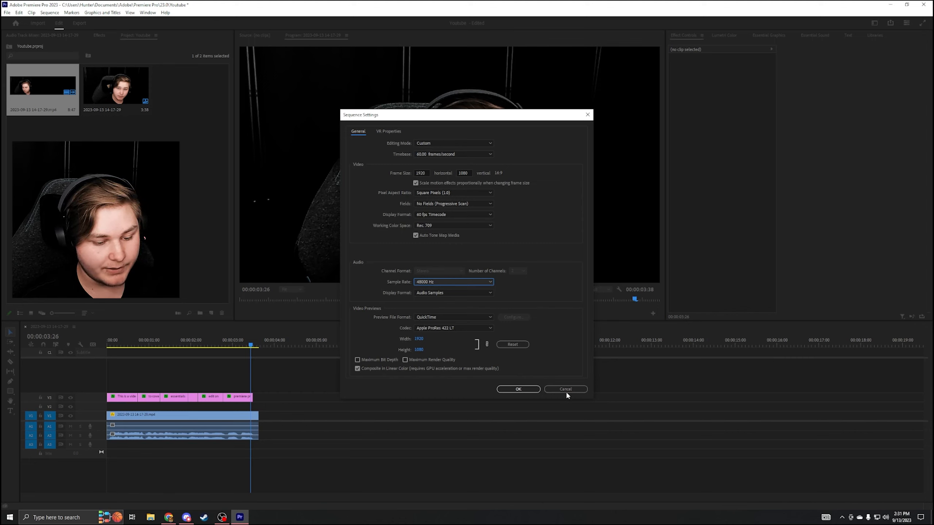
{"action": "left_click", "coordinate": [565, 389]}
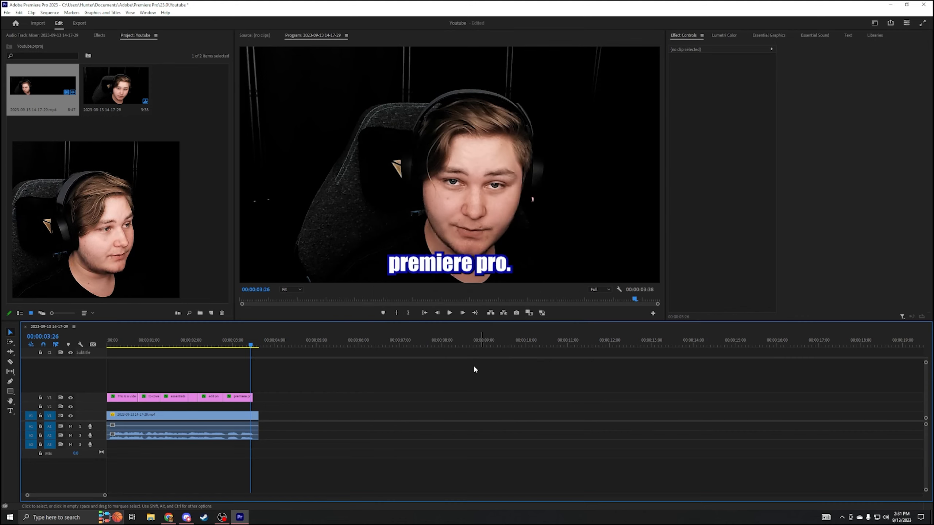
Select the 'essentials' caption clip in the timeline.
{"action": "left_click", "coordinate": [338, 345]}
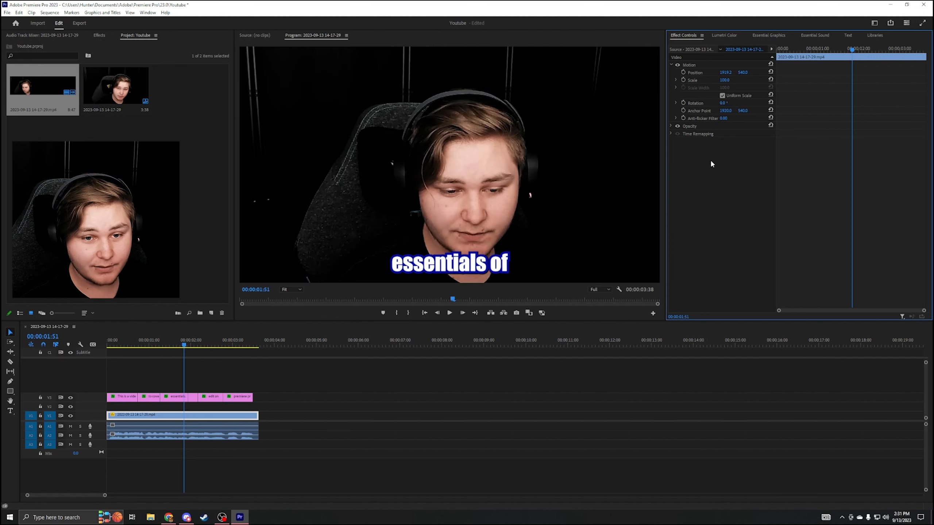
{"action": "left_click", "coordinate": [176, 397]}
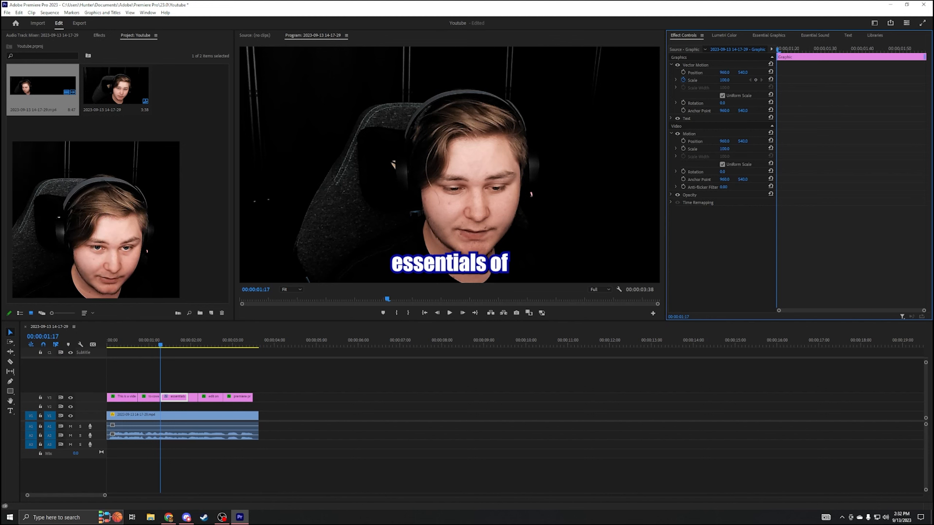
{"action": "left_click", "coordinate": [724, 79]}
{"action": "type", "text": "0"}
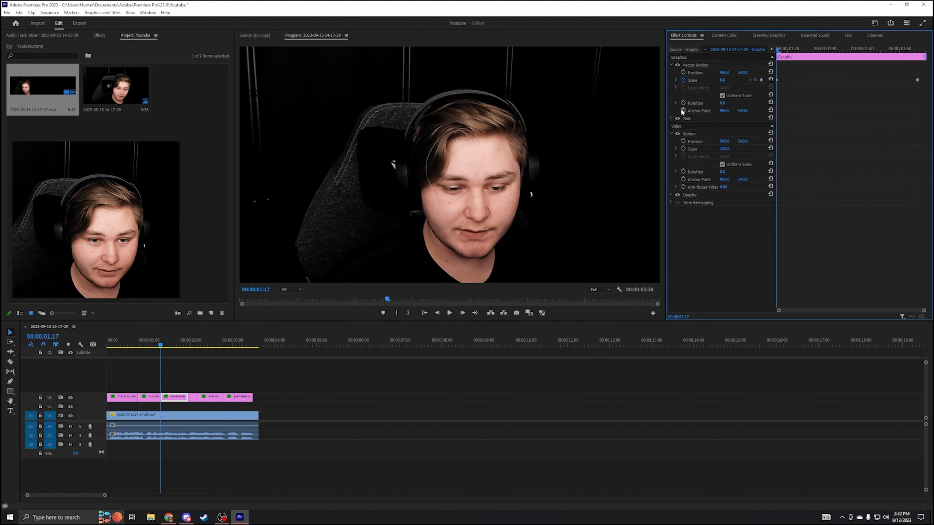
Enable Rotation keyframing under Vector Motion and enter a rotation of 0.
{"action": "left_click", "coordinate": [695, 103]}
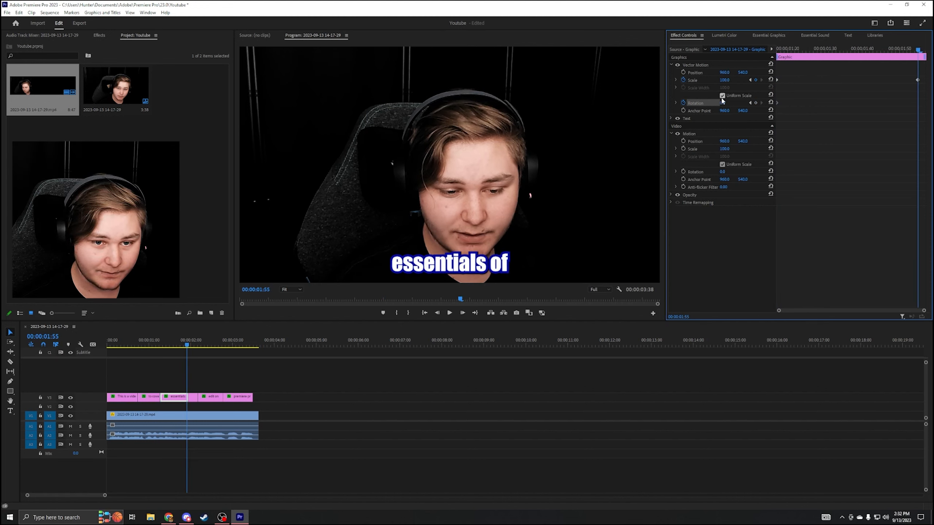
{"action": "left_click", "coordinate": [728, 102]}
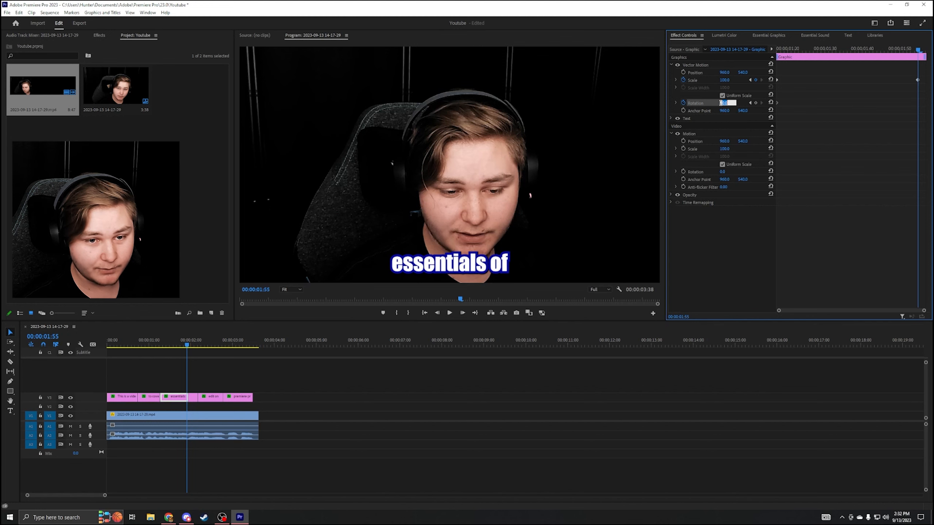
{"action": "type", "text": "0"}
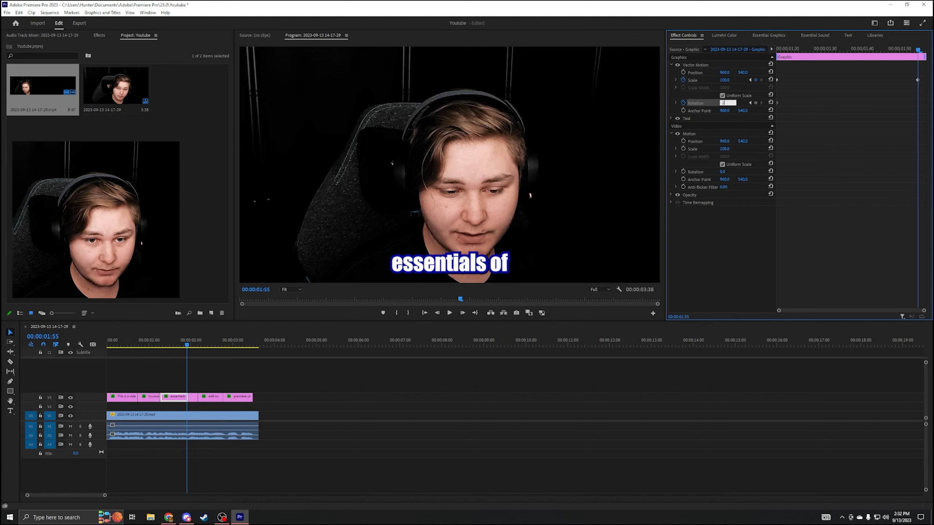